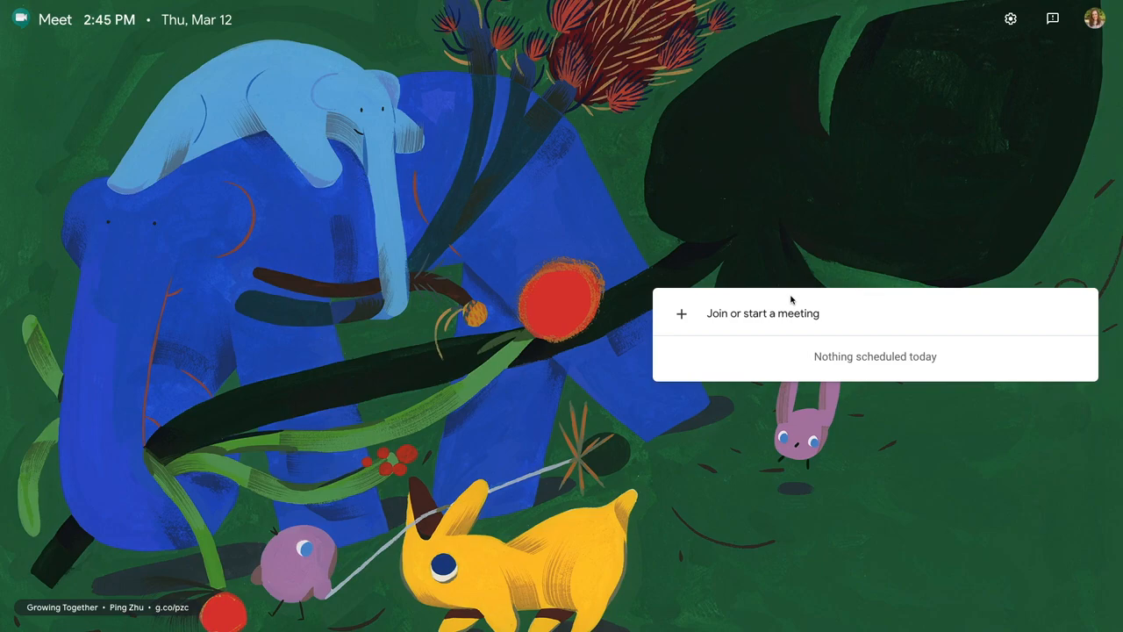
# Step: Start a new meeting with the nickname 'Class Demo' and continue to the pre-join screen
pyautogui.click(755, 314)
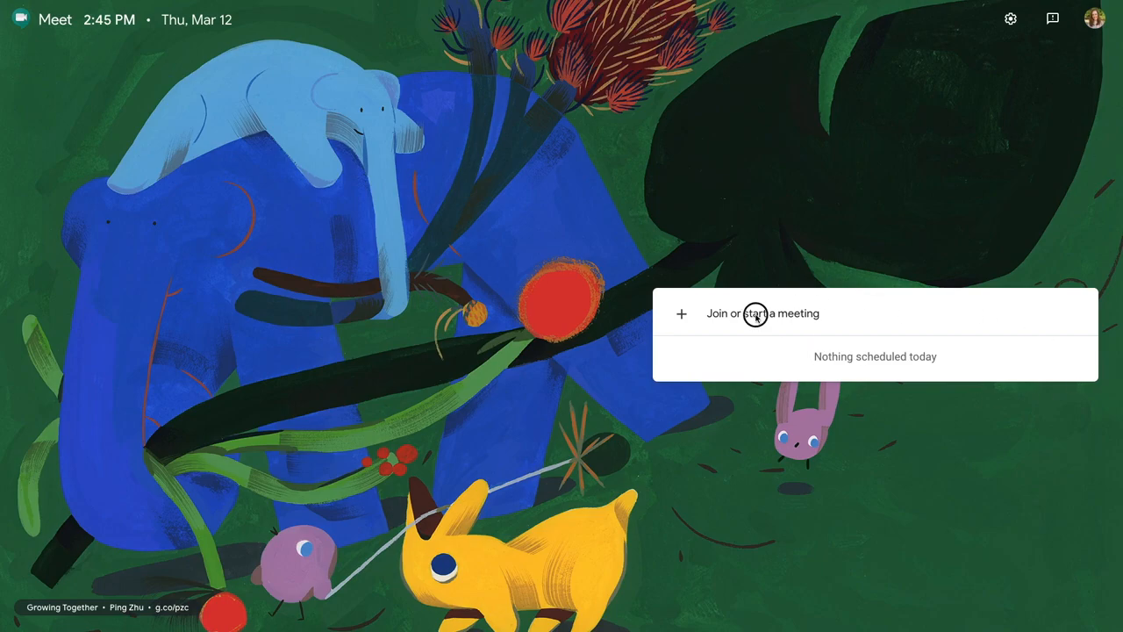
pyautogui.click(762, 313)
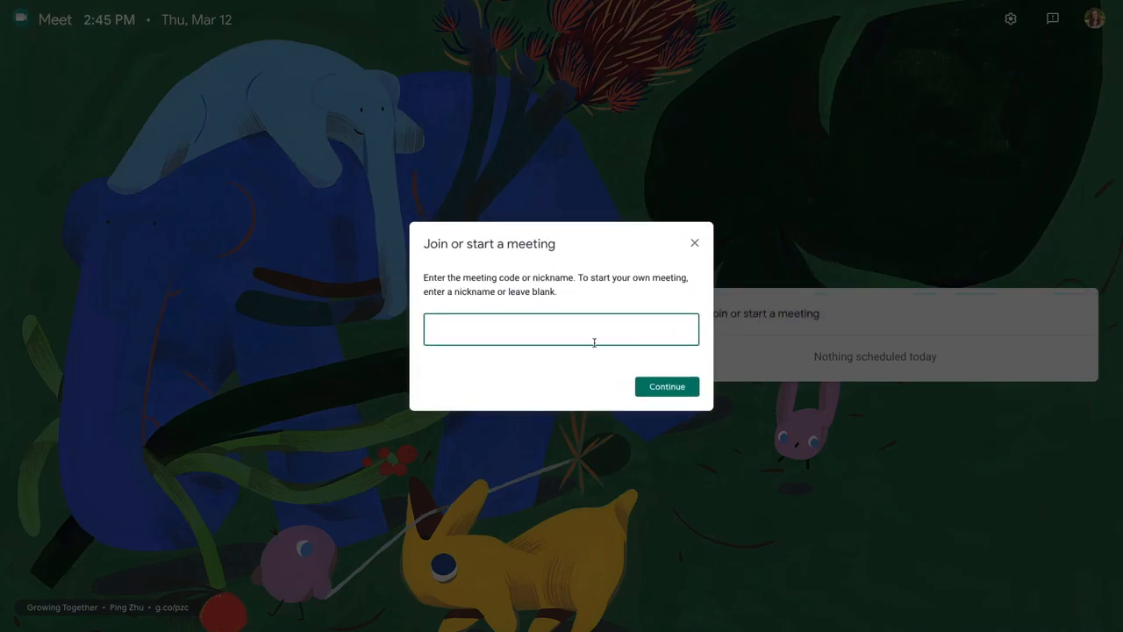
pyautogui.write('Class')
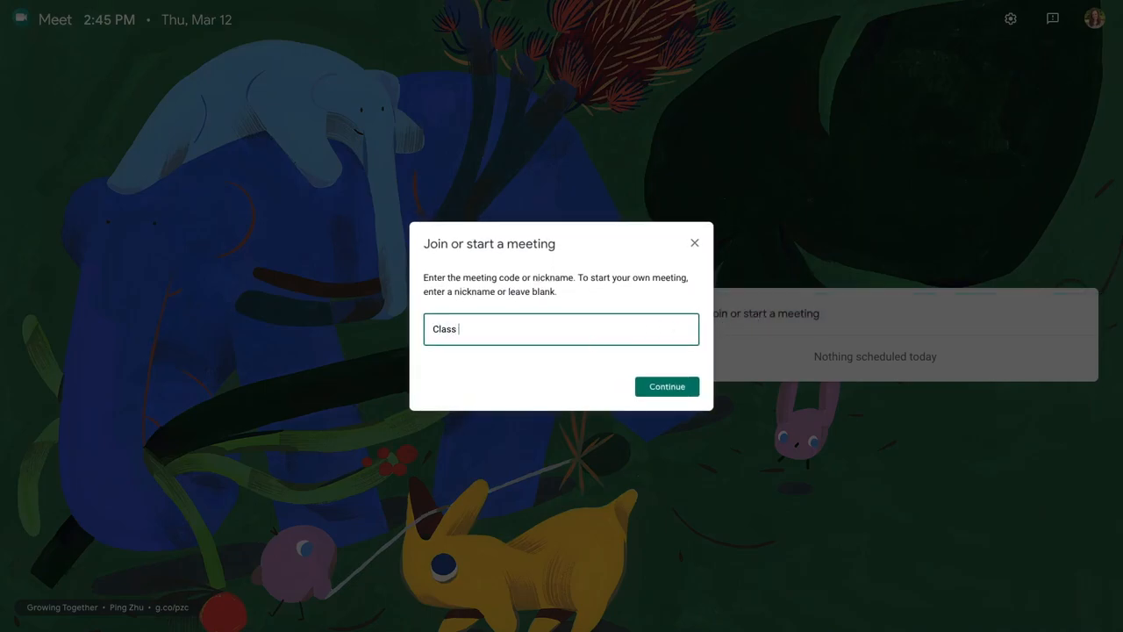
pyautogui.write('Demo')
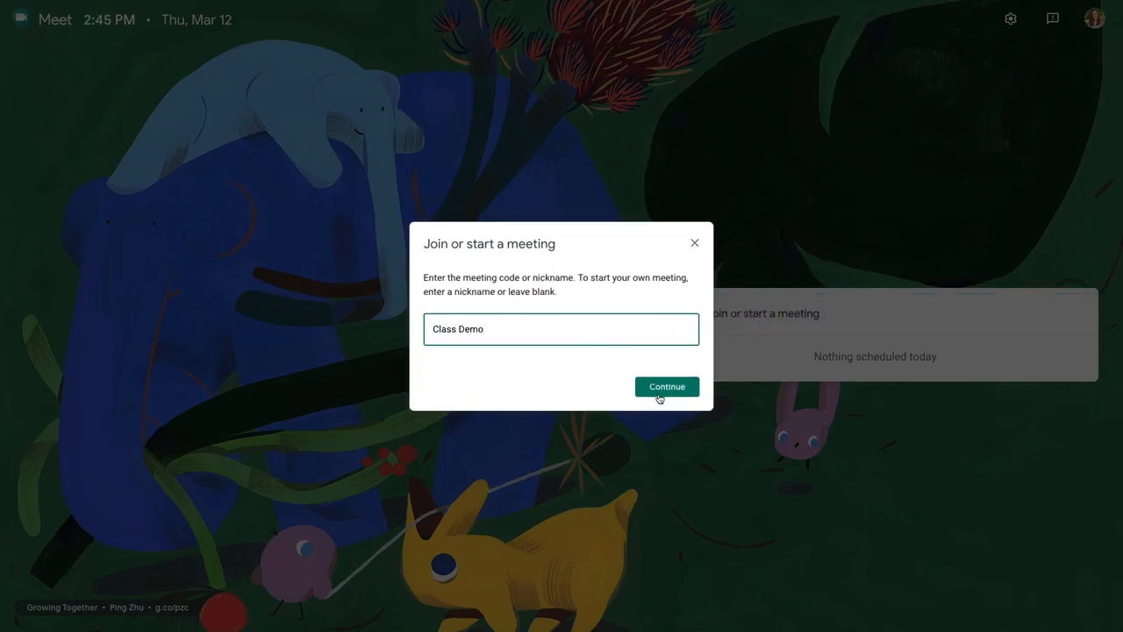
pyautogui.click(667, 386)
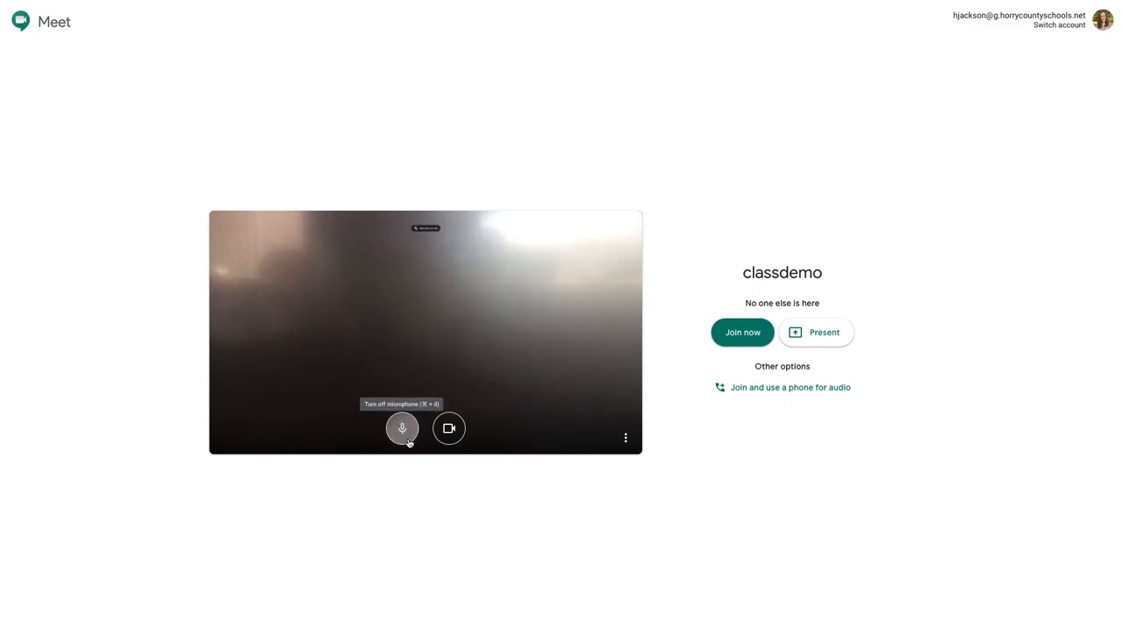
# Step: Toggle the microphone under the camera preview, ending with it muted (red)
pyautogui.click(402, 428)
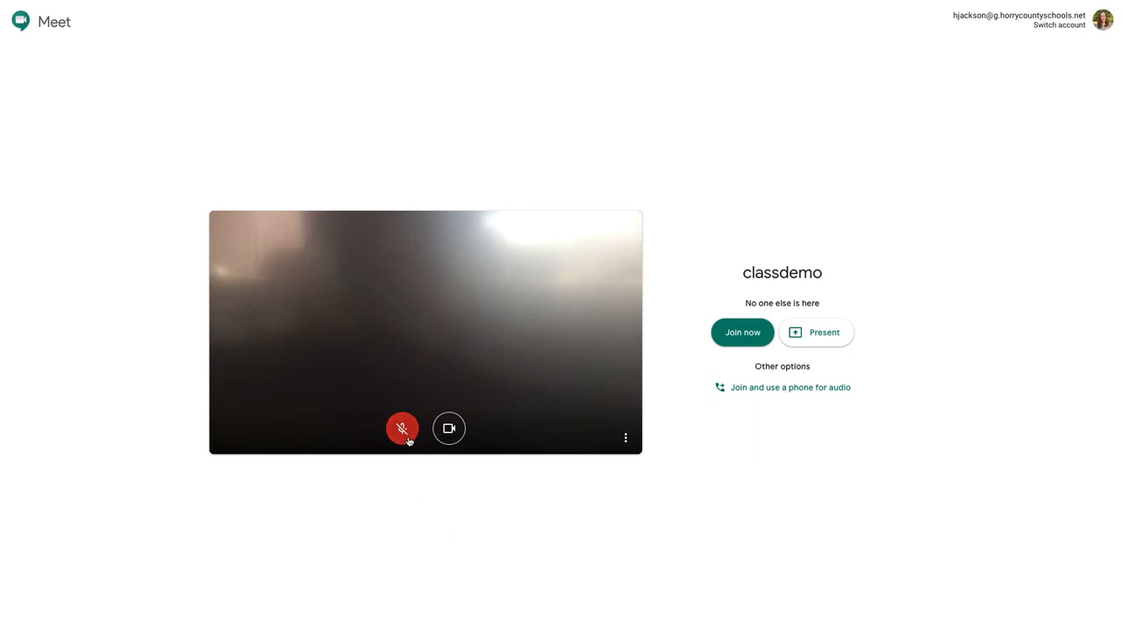
pyautogui.click(402, 428)
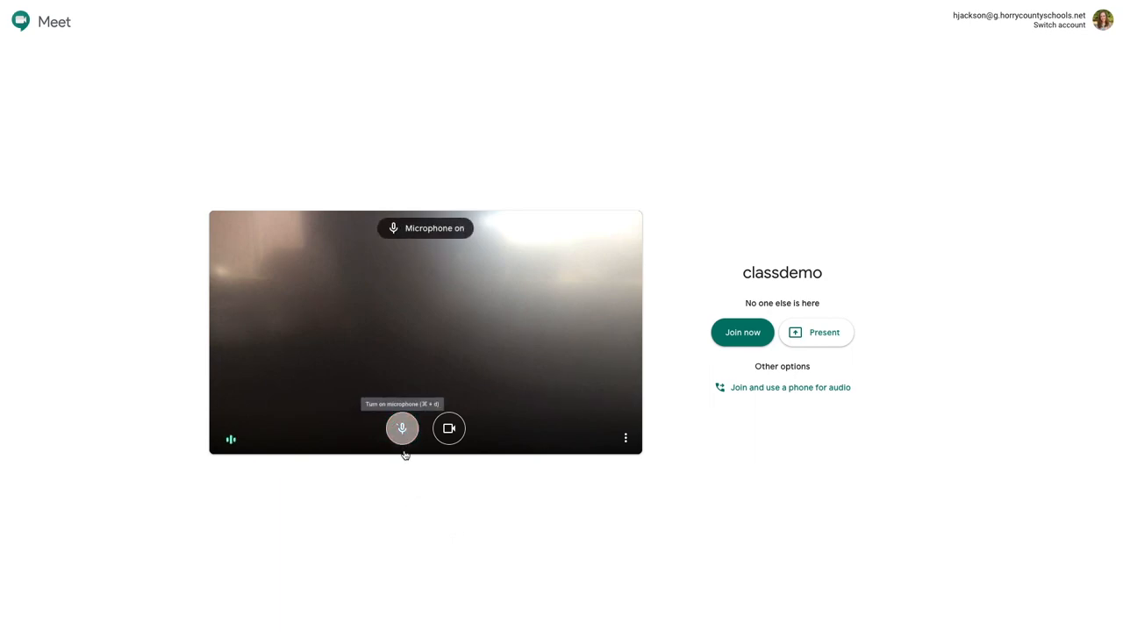
pyautogui.click(402, 428)
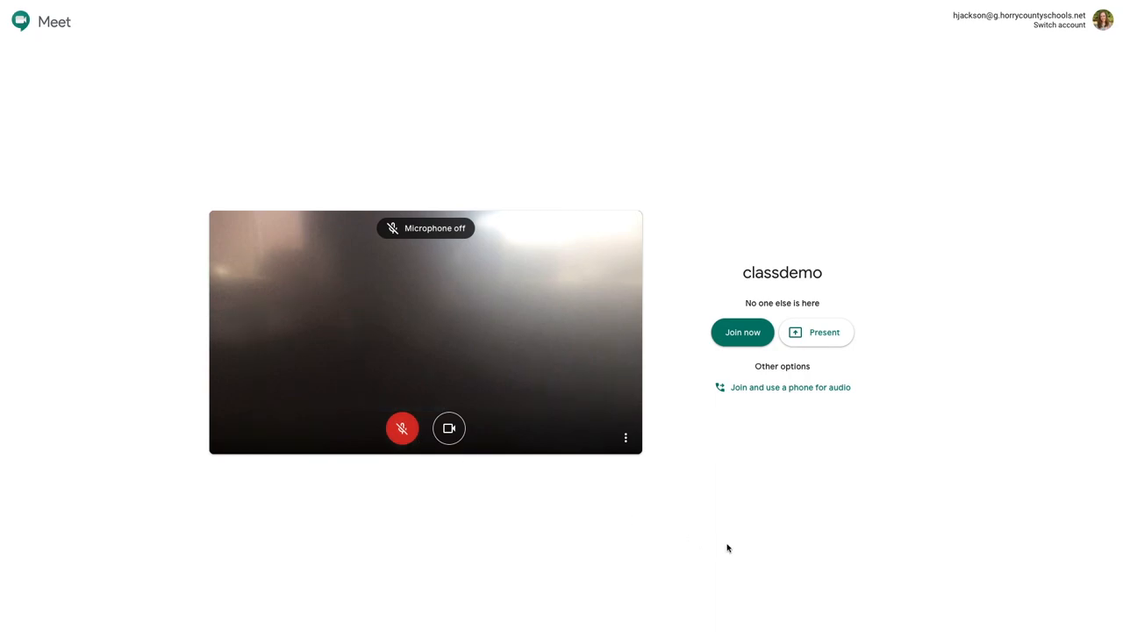
pyautogui.moveTo(734, 342)
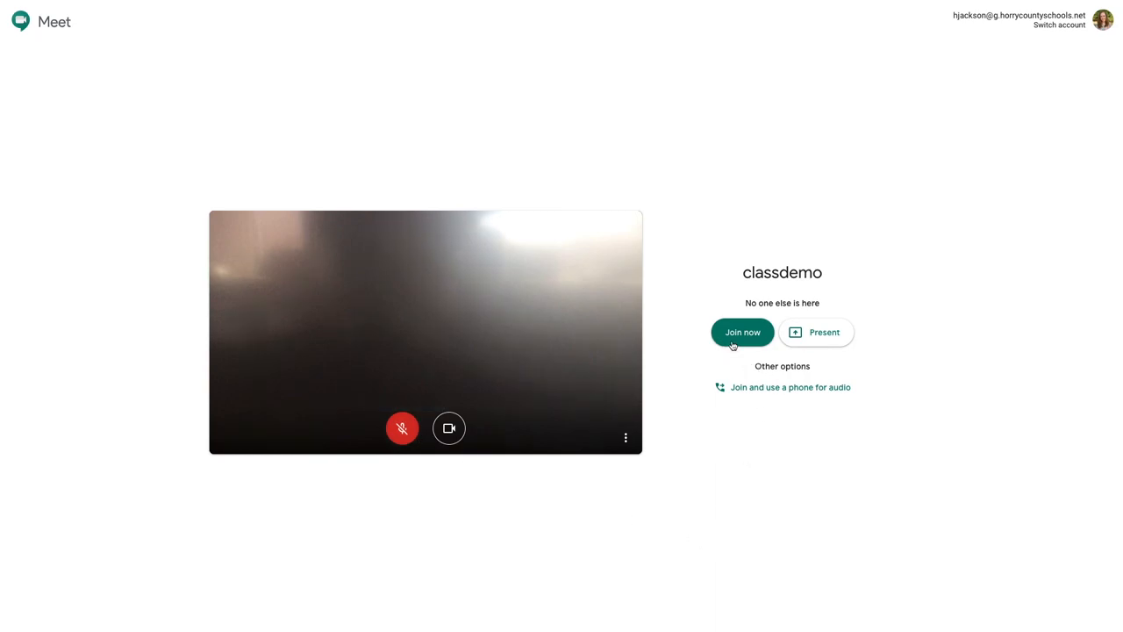
# Step: Join the classdemo meeting so the Add others dialog shows the link and dial-in numbers
pyautogui.click(741, 332)
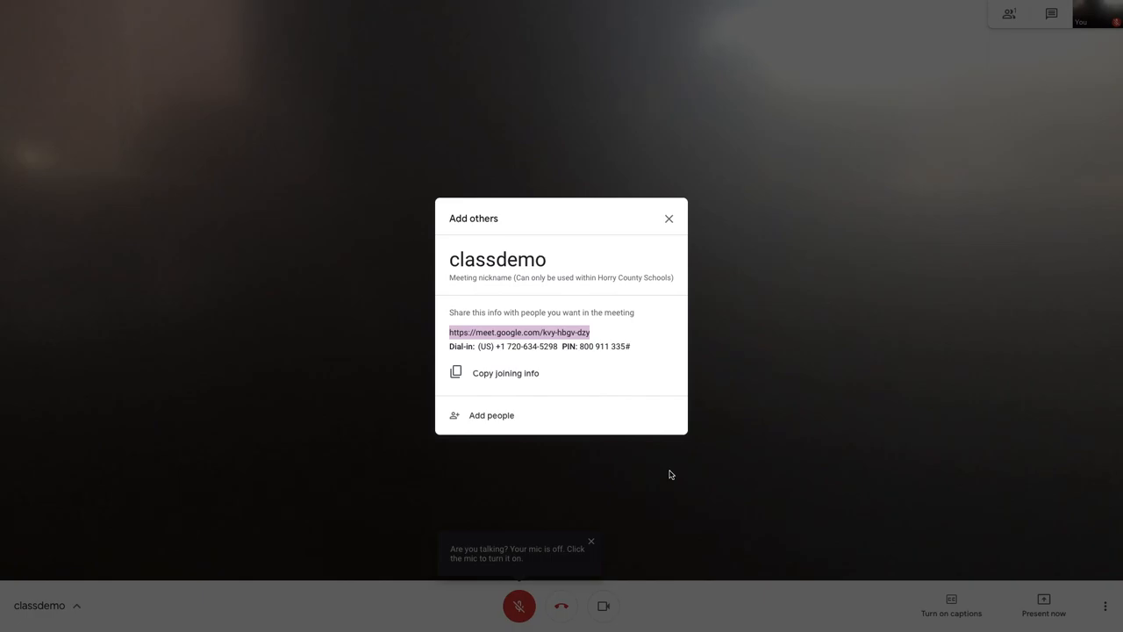
pyautogui.moveTo(653, 477)
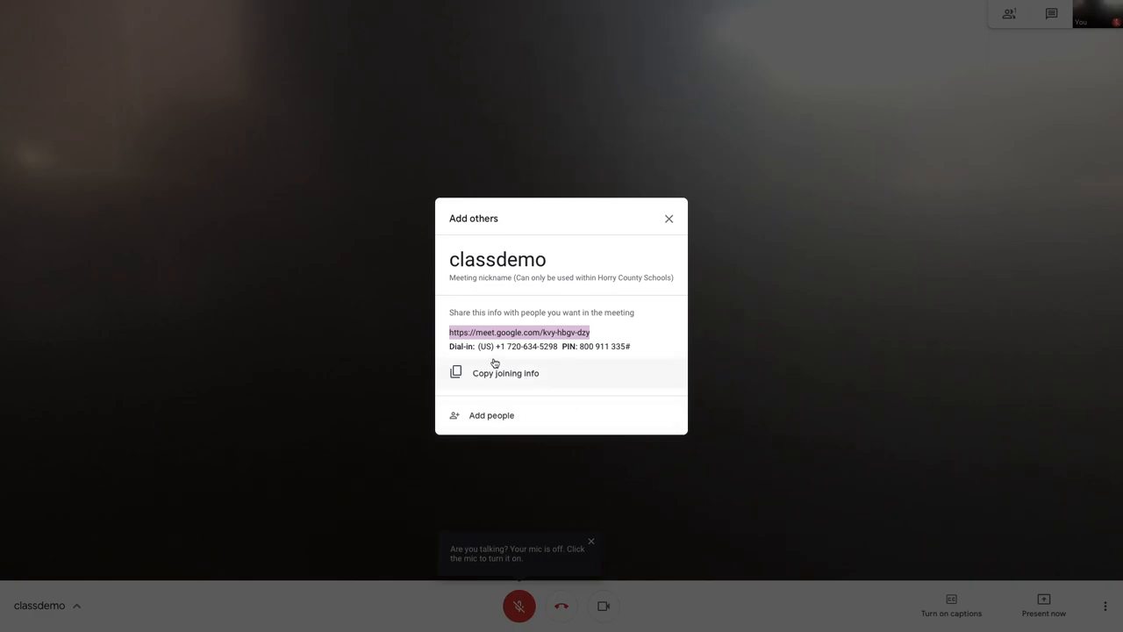
pyautogui.moveTo(597, 358)
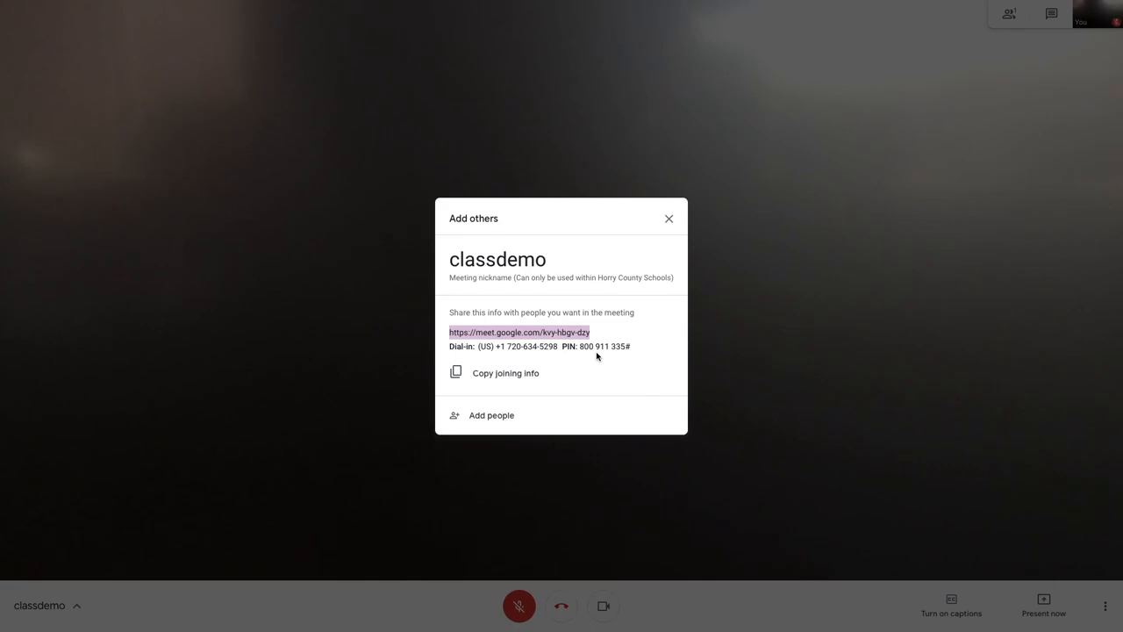
pyautogui.moveTo(516, 358)
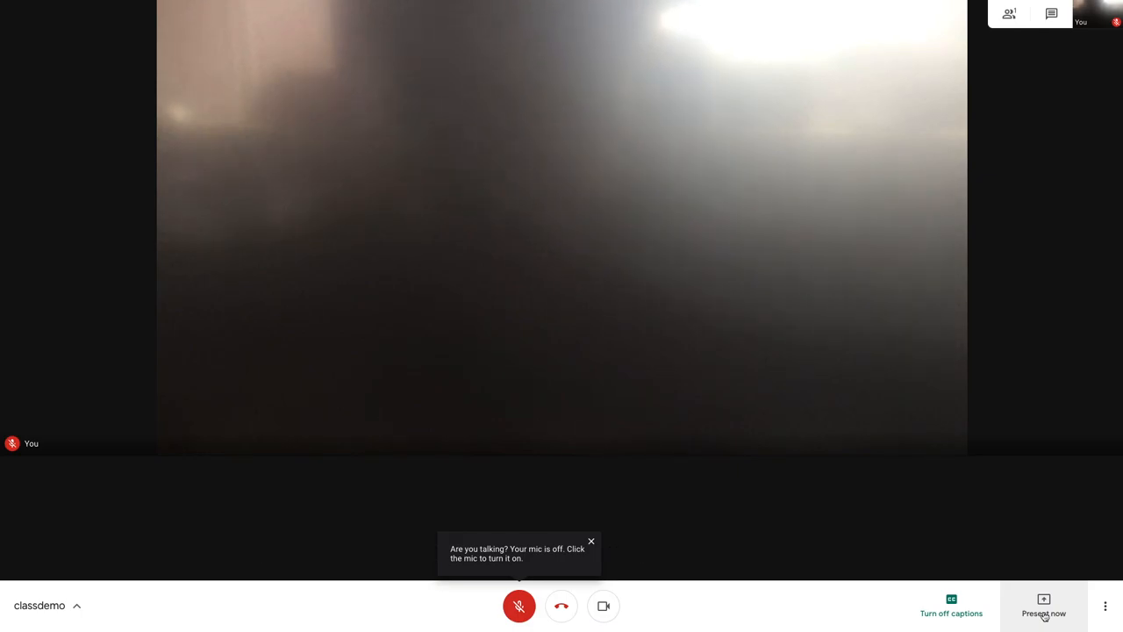
# Step: Bring up the classdemo meeting details with its joining link and dial-in numbers
pyautogui.click(43, 605)
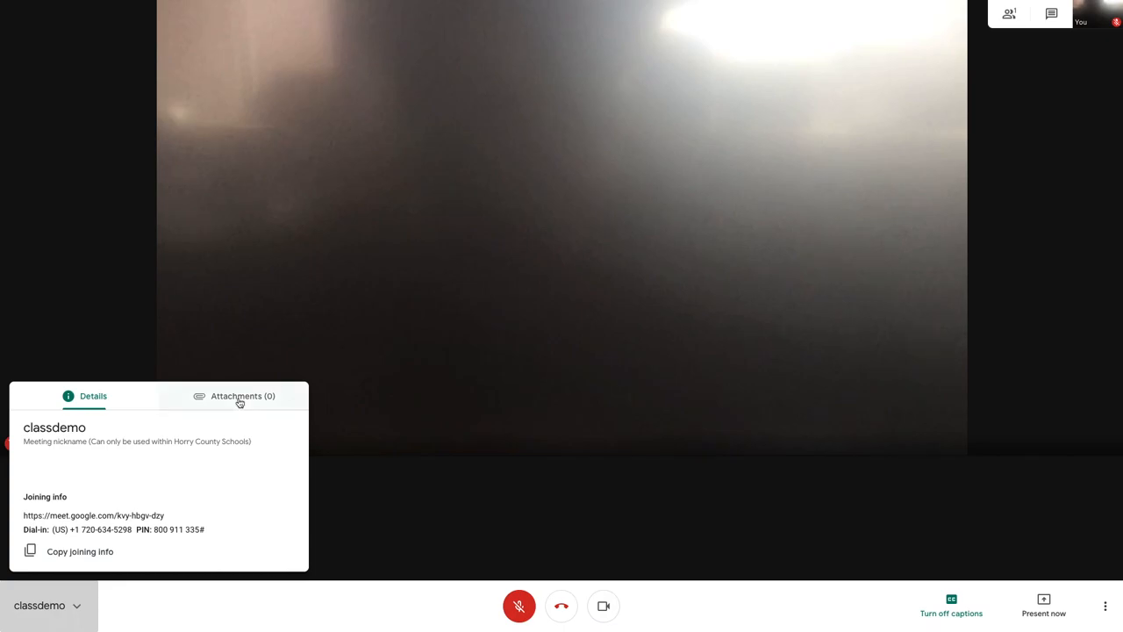
# Step: Hang up from the classdemo meeting and return to the eLearning Demo class stream
pyautogui.click(561, 605)
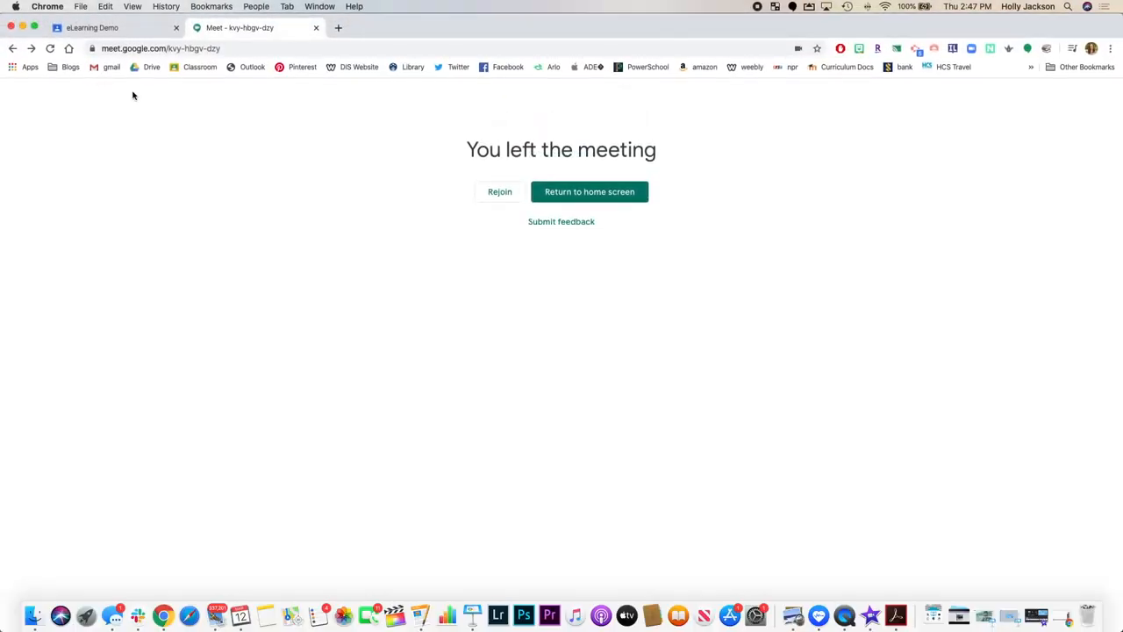
pyautogui.click(91, 28)
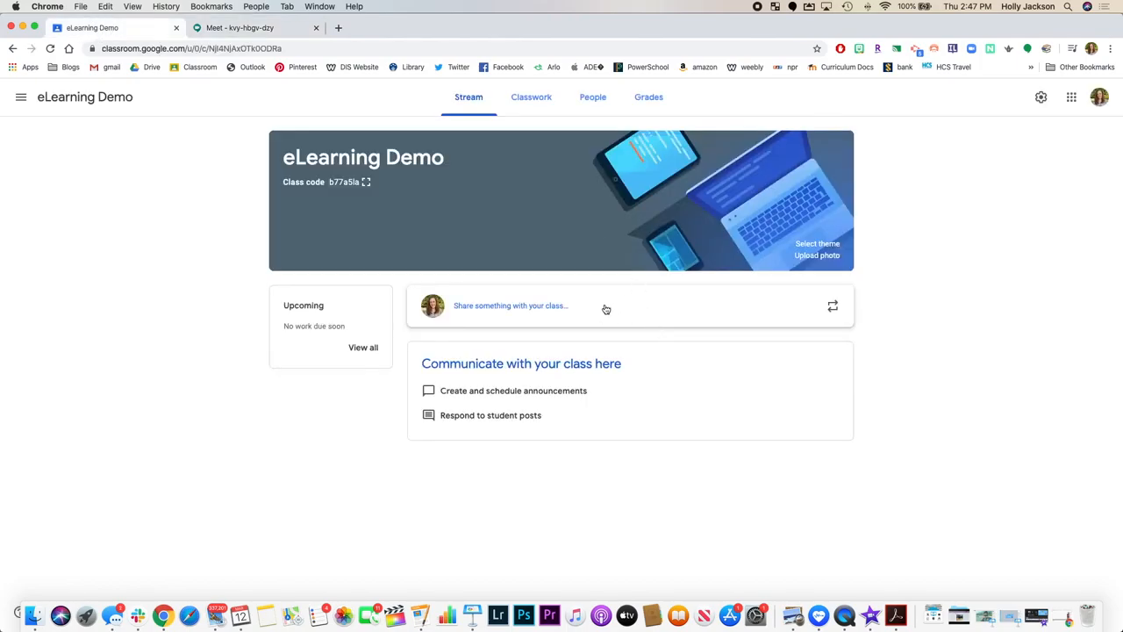
# Step: Draft a class announcement reading 'Virtual Meeting today at 8:00 am'
pyautogui.click(510, 305)
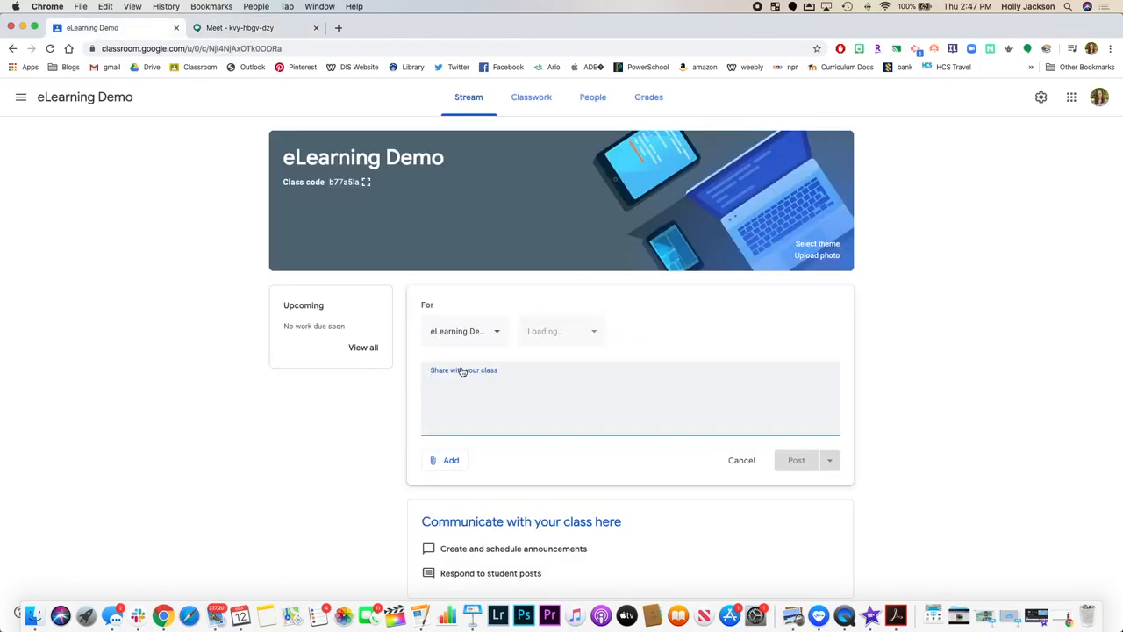
pyautogui.click(562, 330)
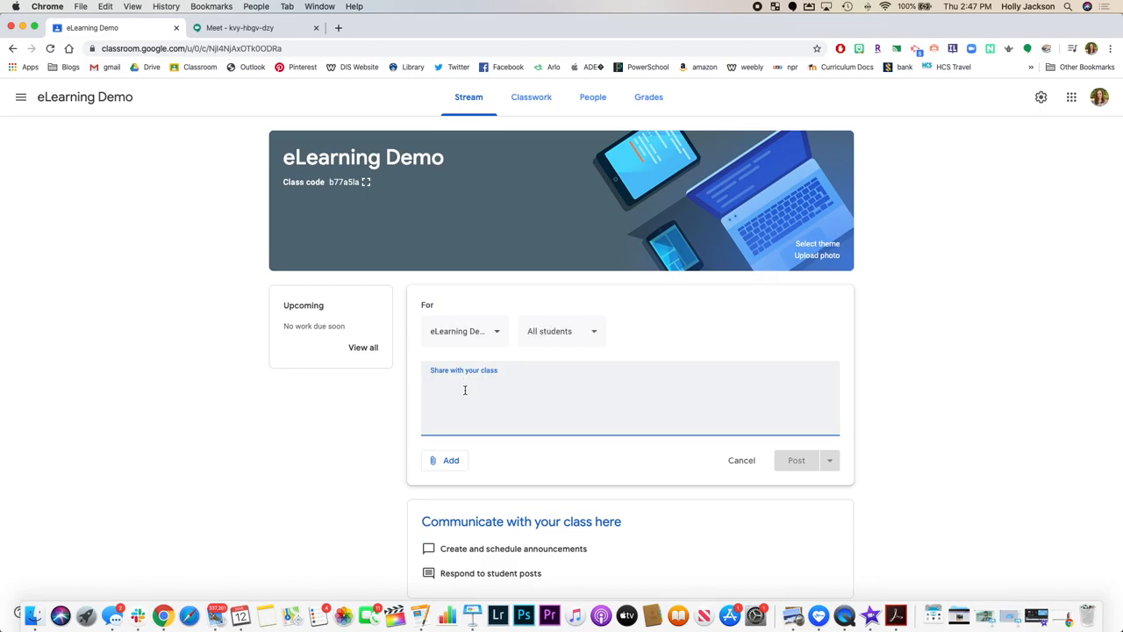
pyautogui.write('Virtual Meeting today at 8')
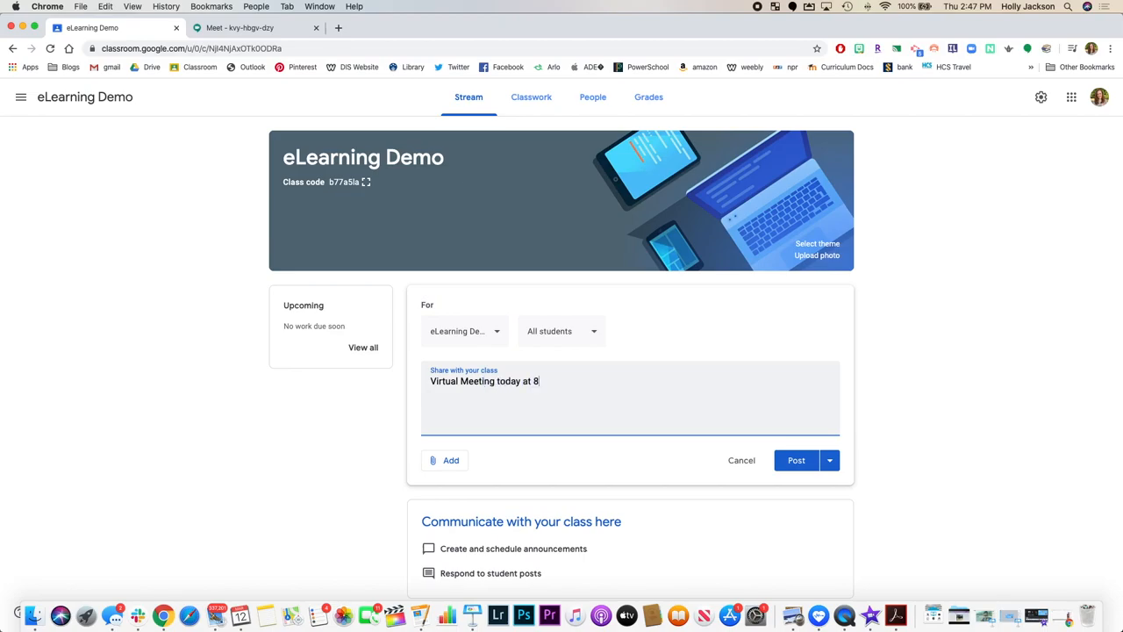
pyautogui.write(':00 am')
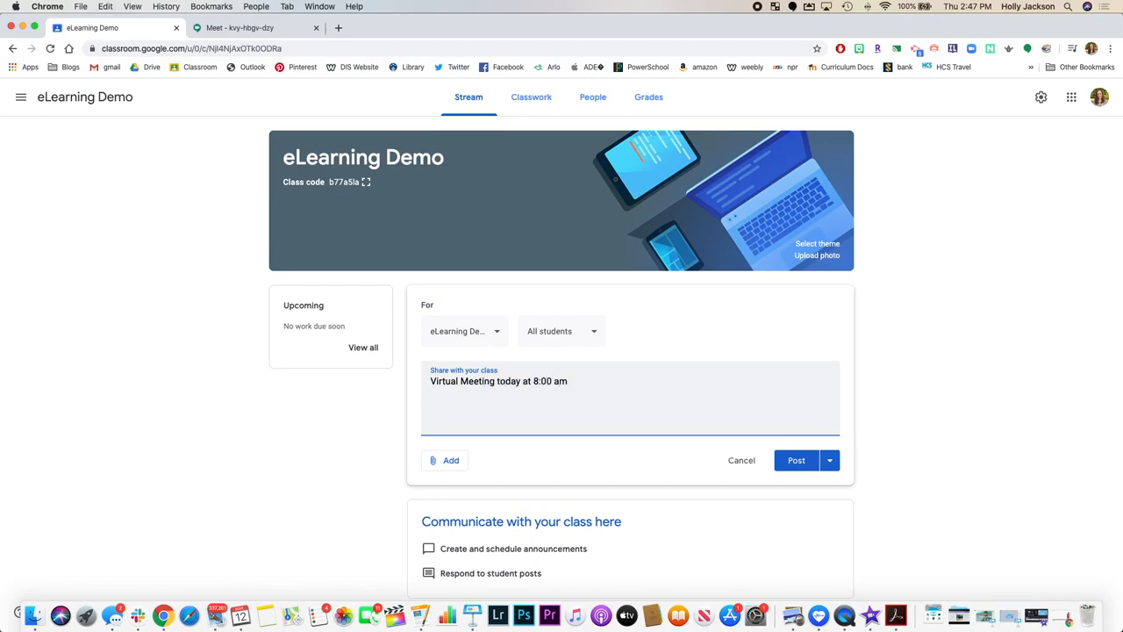
# Step: Attach the Meet URL as a link and post the announcement to the eLearning Demo stream
pyautogui.click(449, 459)
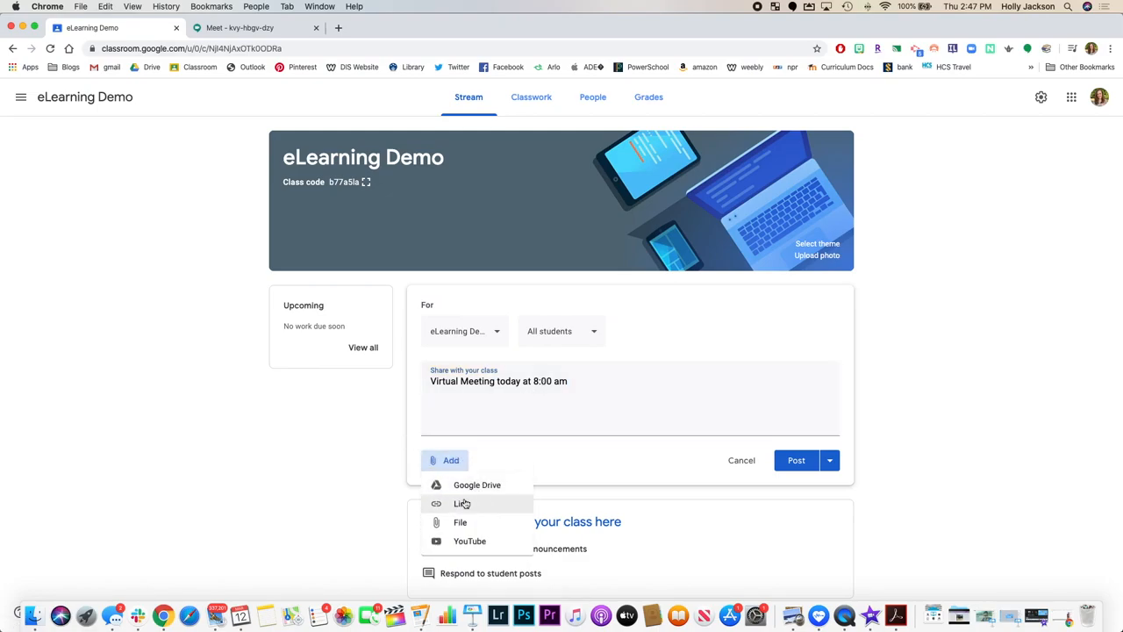
pyautogui.click(461, 502)
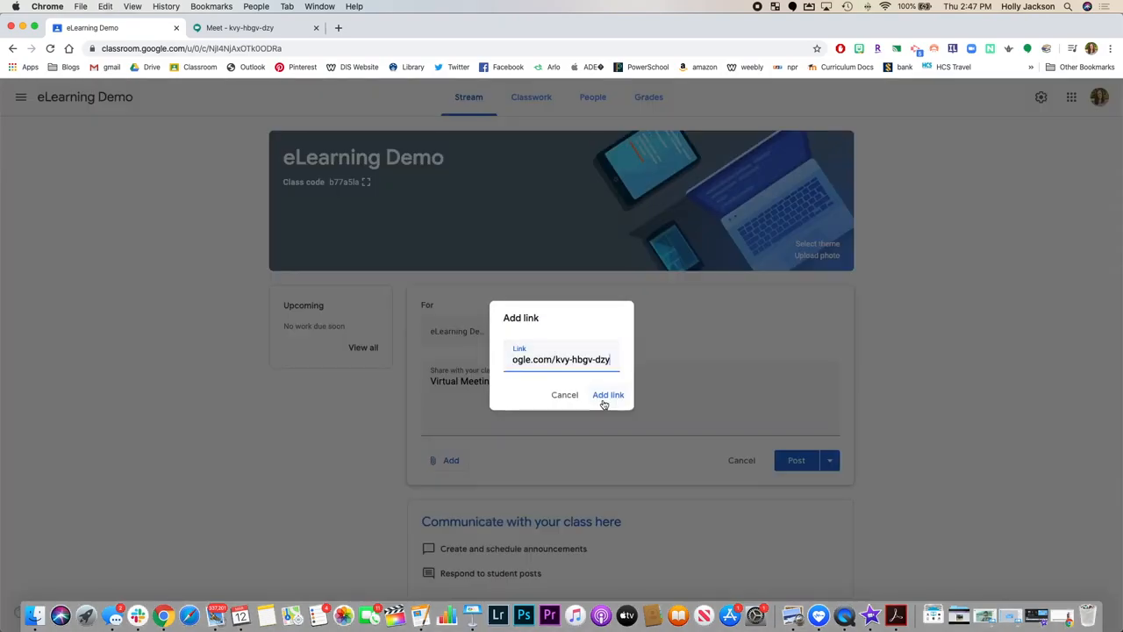
pyautogui.click(607, 393)
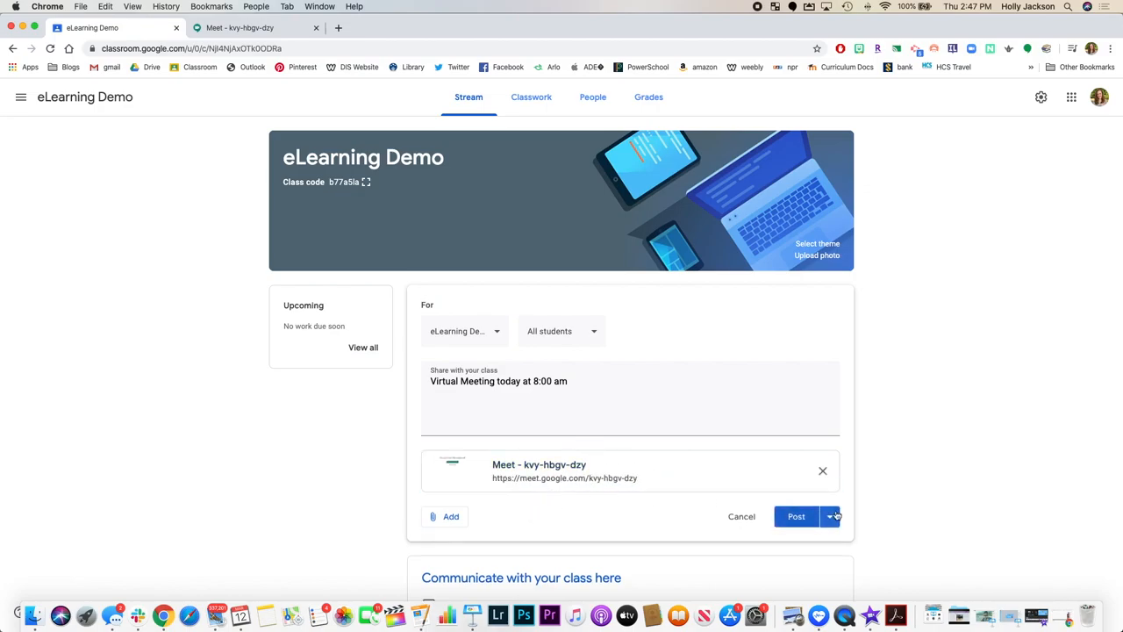
pyautogui.click(796, 516)
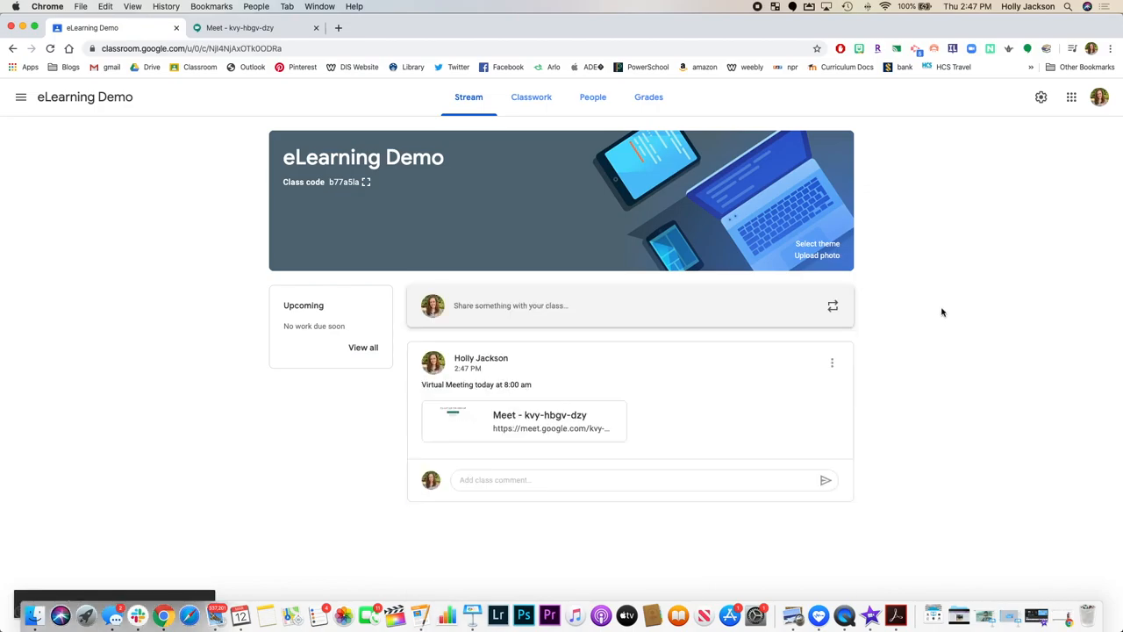
pyautogui.moveTo(683, 181)
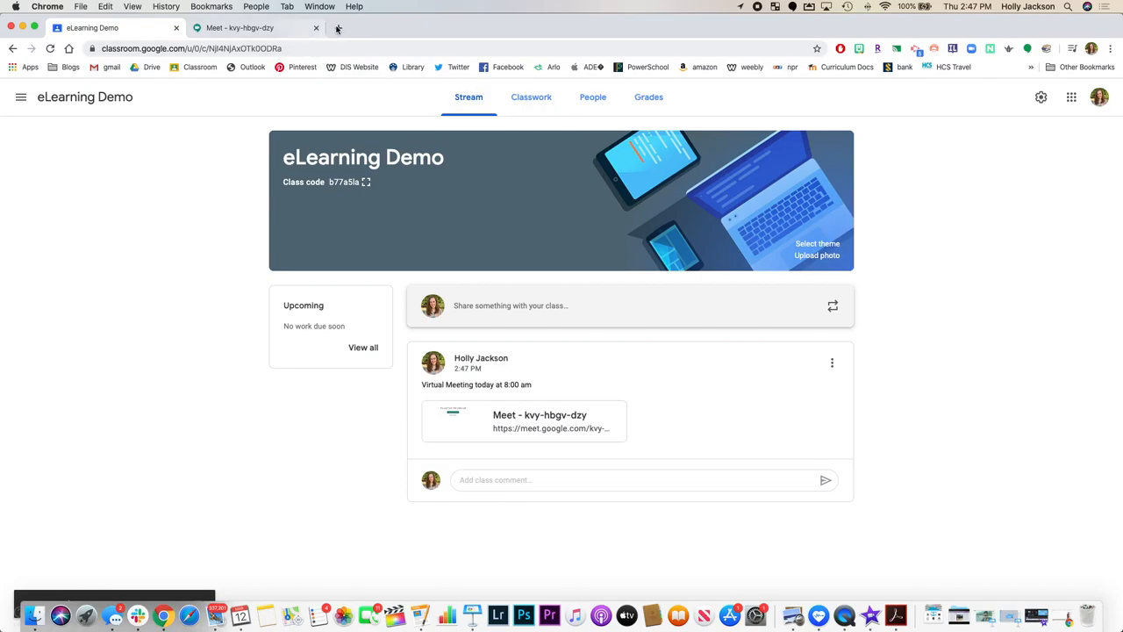
# Step: Open the Classroom calendar from the side menu and filter it to eLearning Demo only
pyautogui.click(337, 28)
pyautogui.write('calendar.google.com/calendar/r')
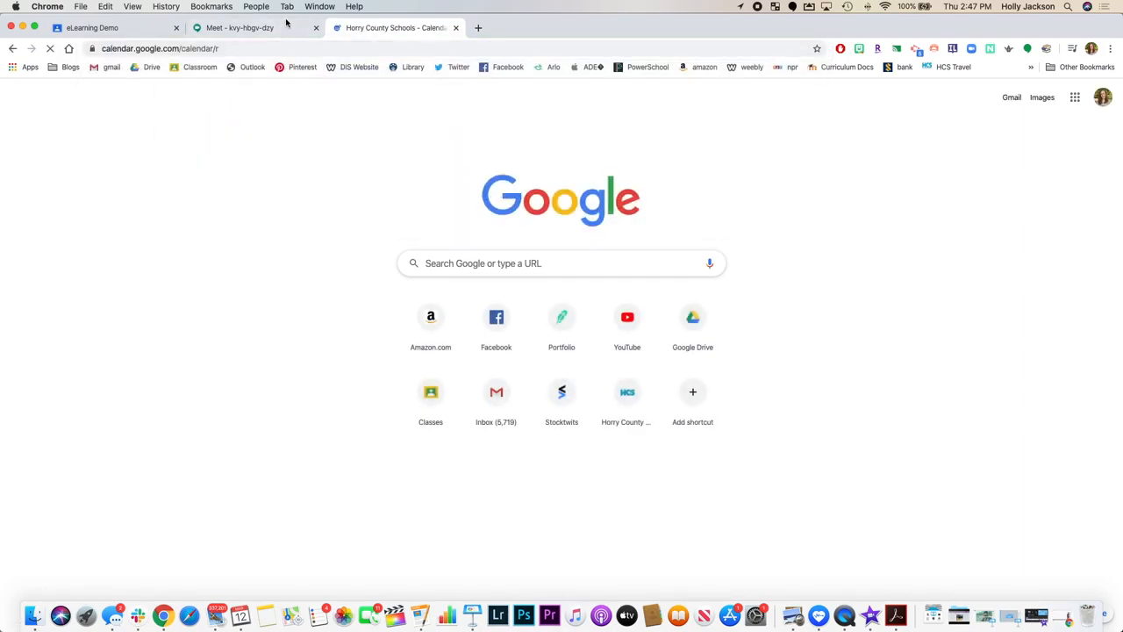
pyautogui.click(97, 28)
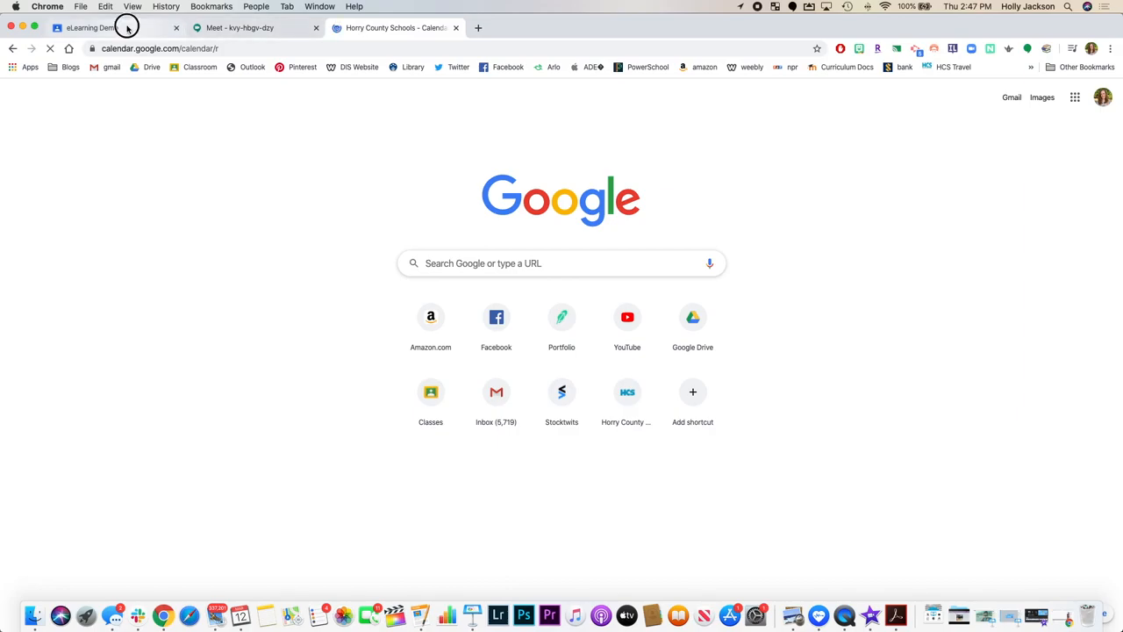
pyautogui.click(96, 29)
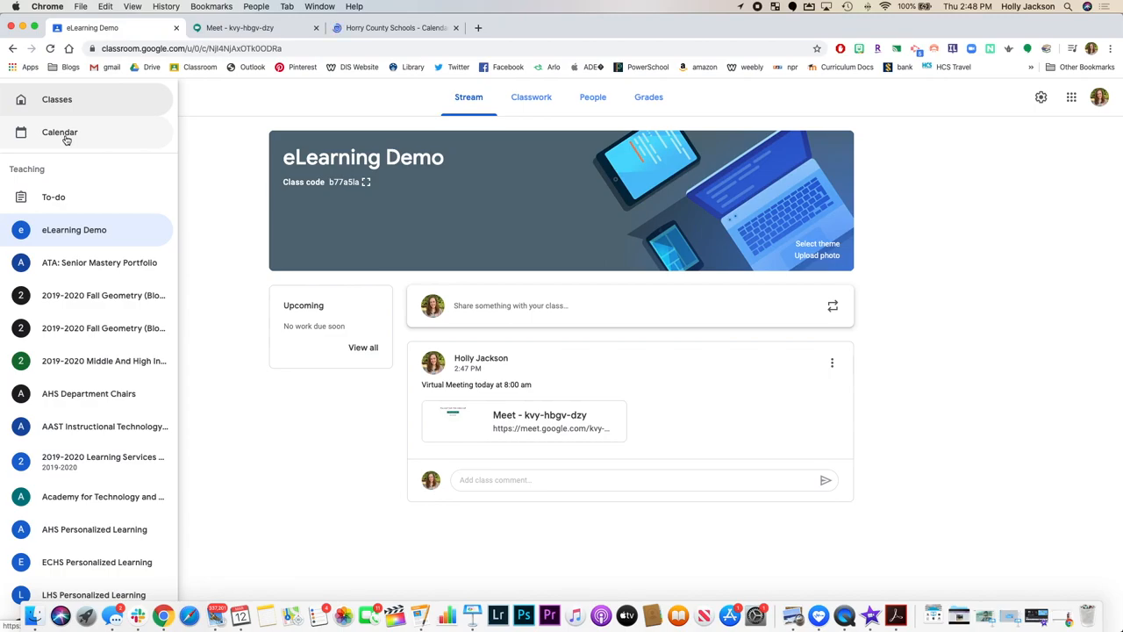
pyautogui.moveTo(62, 146)
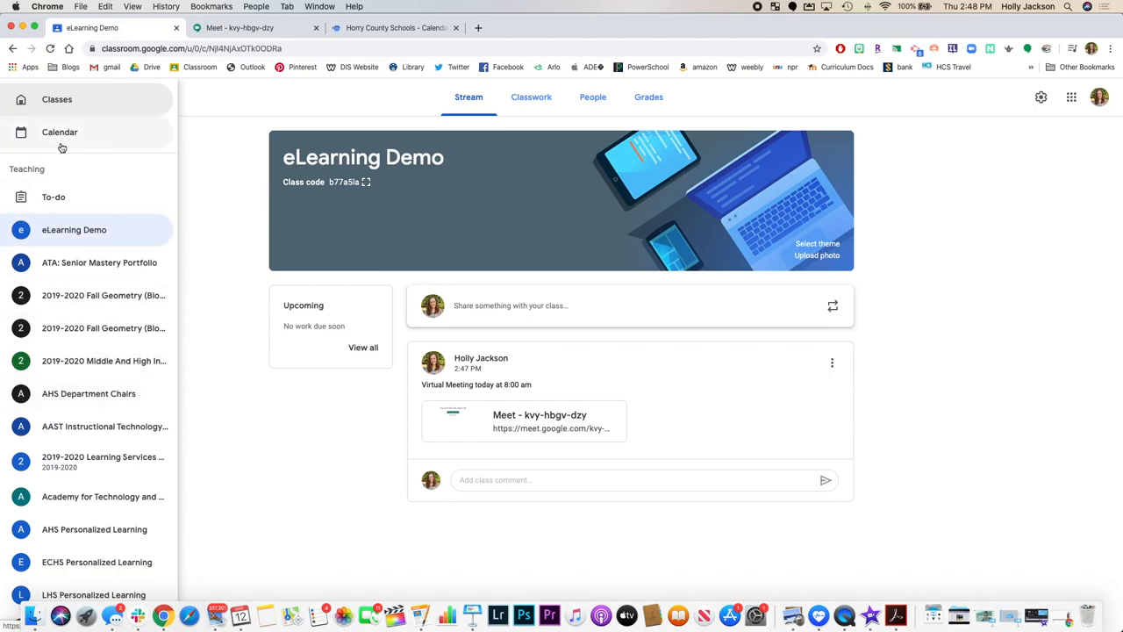
pyautogui.click(59, 132)
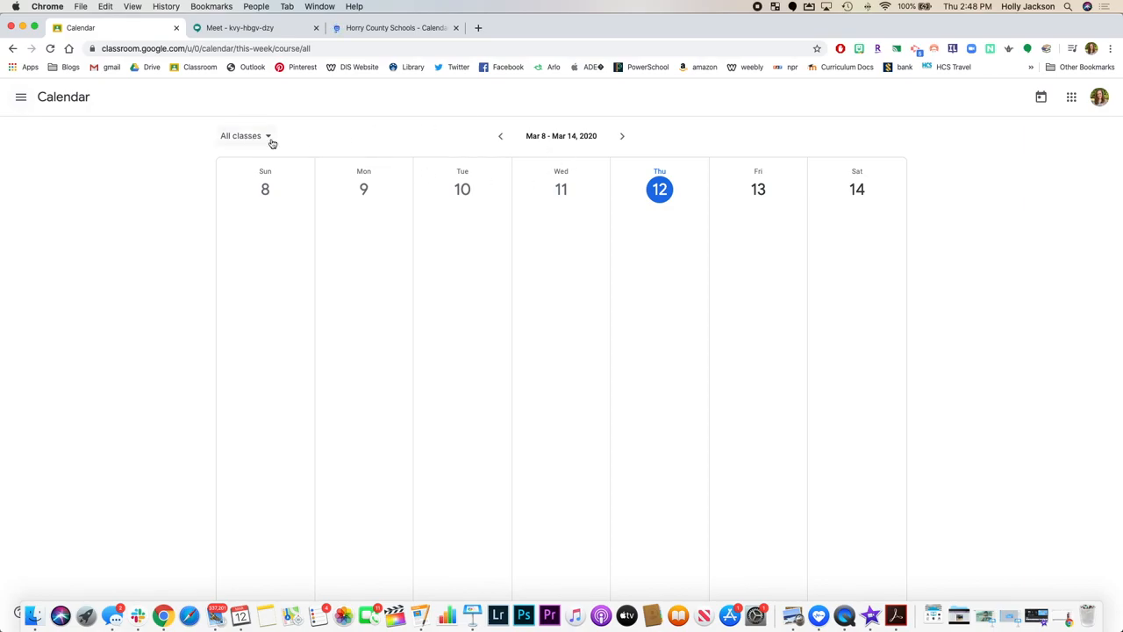
pyautogui.click(244, 135)
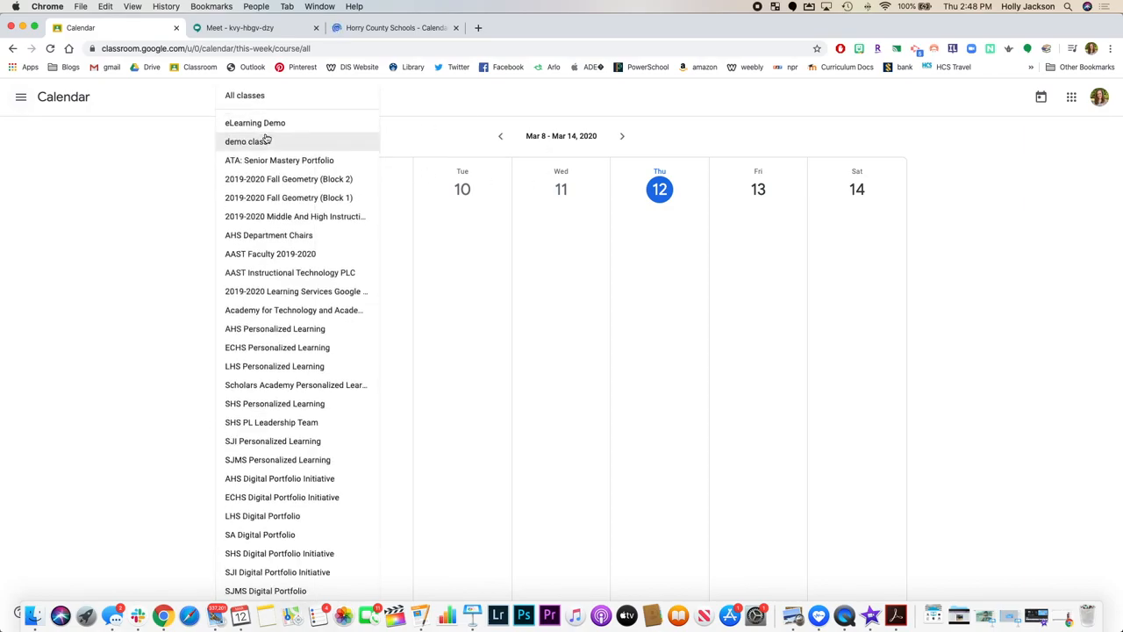
pyautogui.click(254, 123)
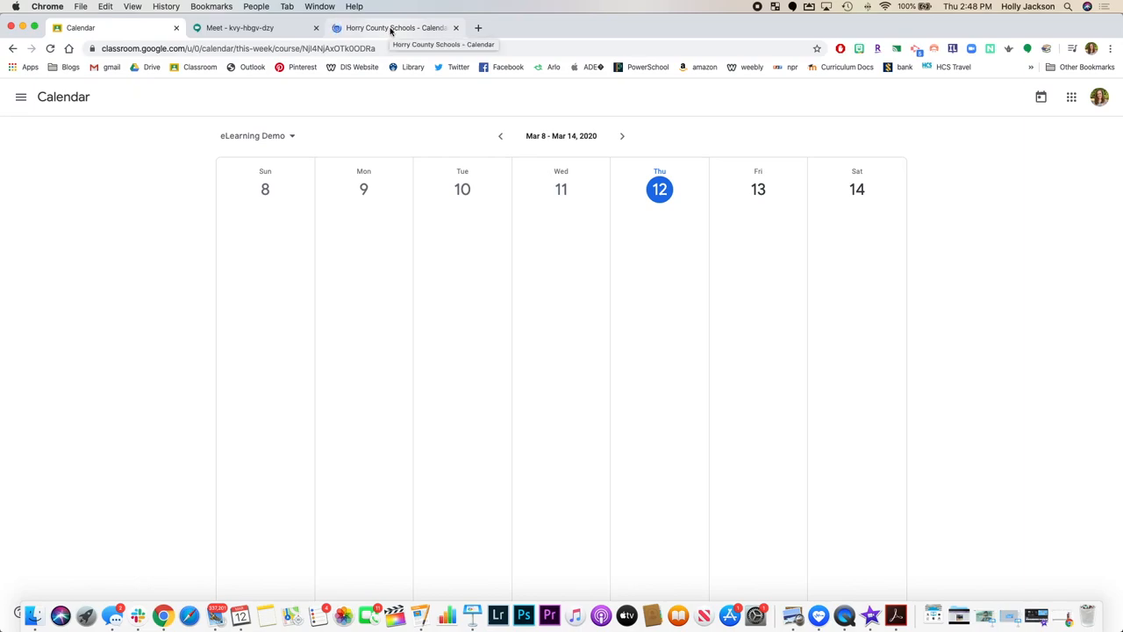
# Step: In Google Calendar, create a March 13, 8:00–9:00am event titled 'Class Meeting'
pyautogui.click(395, 28)
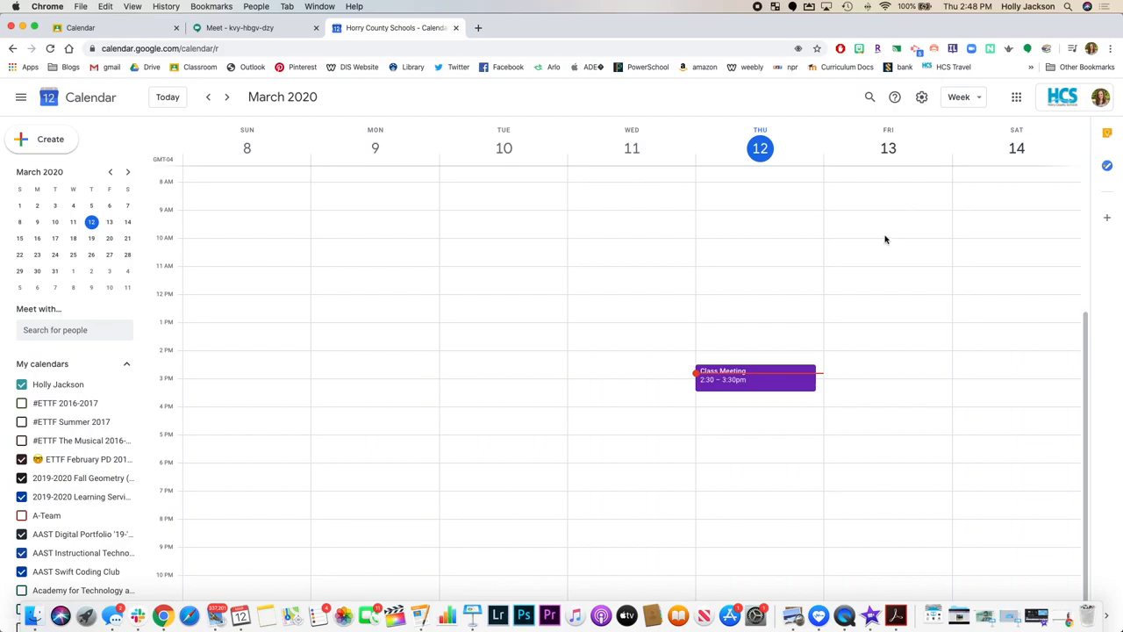
pyautogui.moveTo(860, 200)
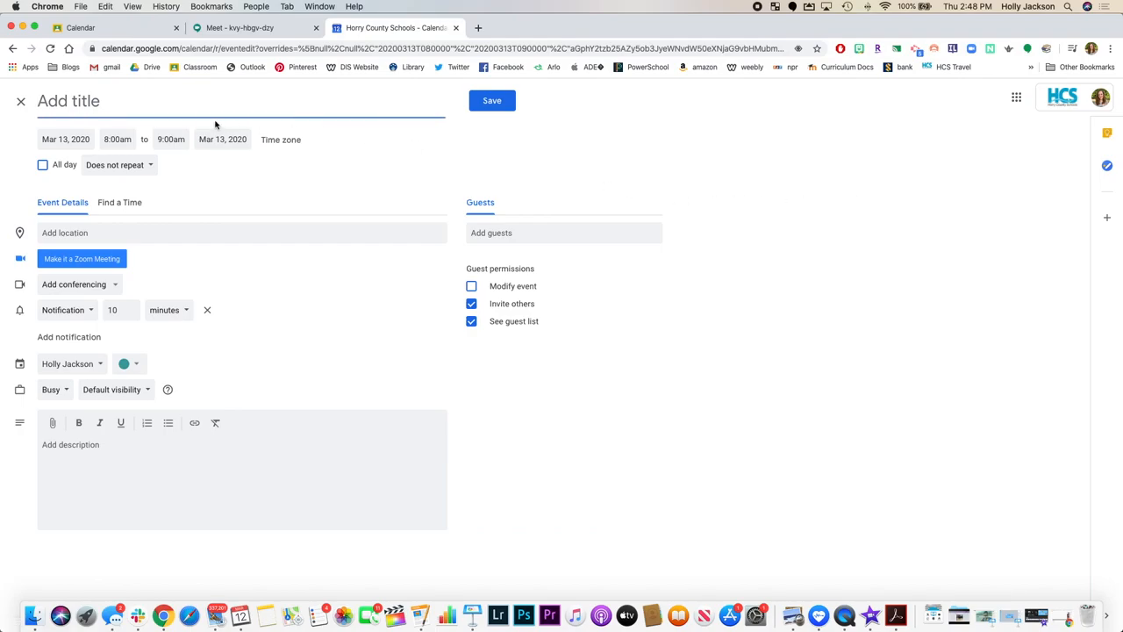
pyautogui.write('Class MEeting')
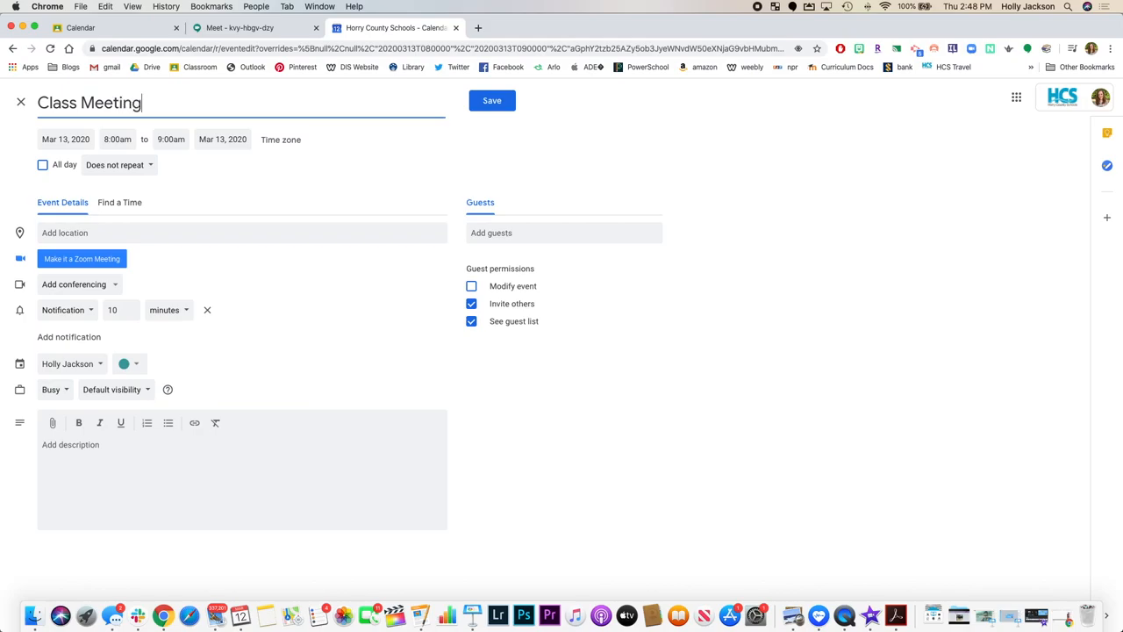
pyautogui.moveTo(196, 147)
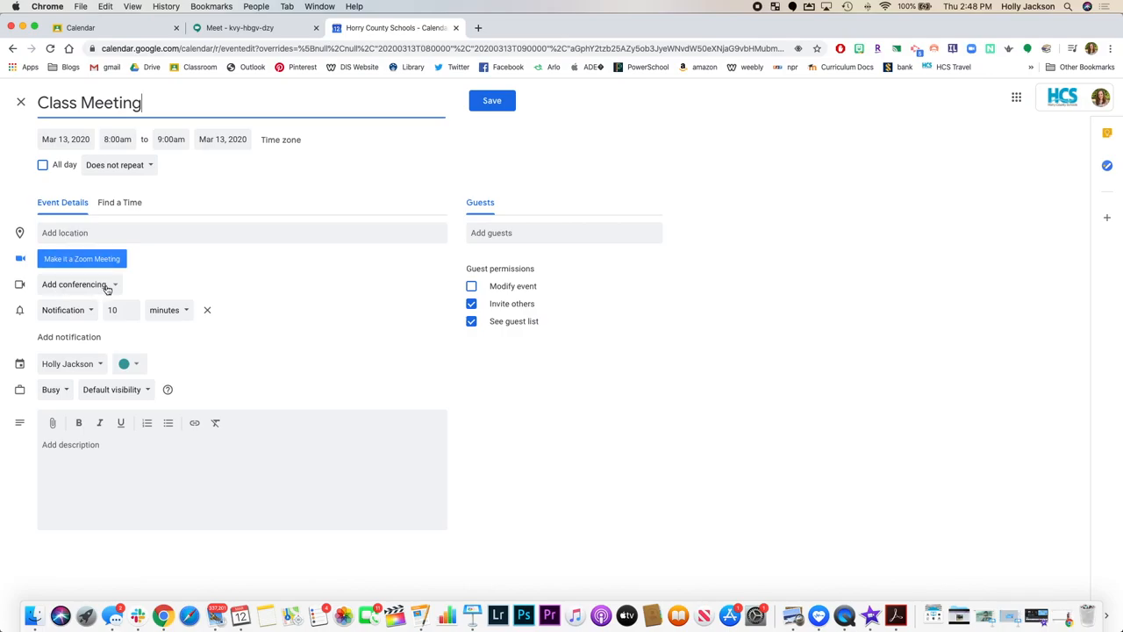
# Step: Add Hangouts Meet conferencing and expand its join link, meeting ID and dial-in numbers
pyautogui.click(73, 284)
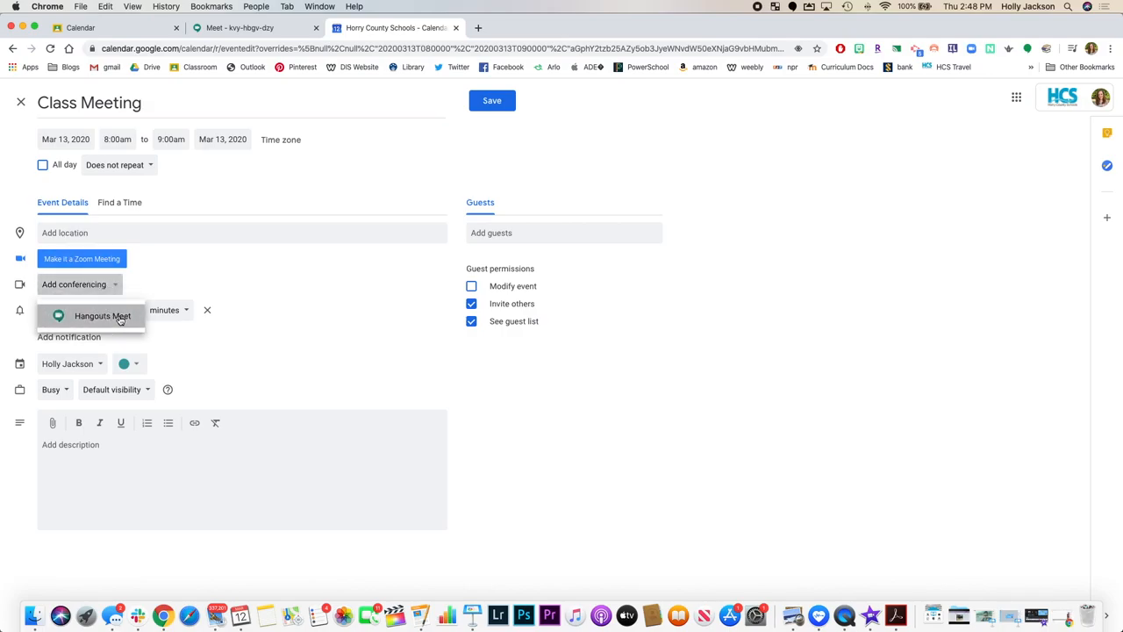
pyautogui.click(102, 316)
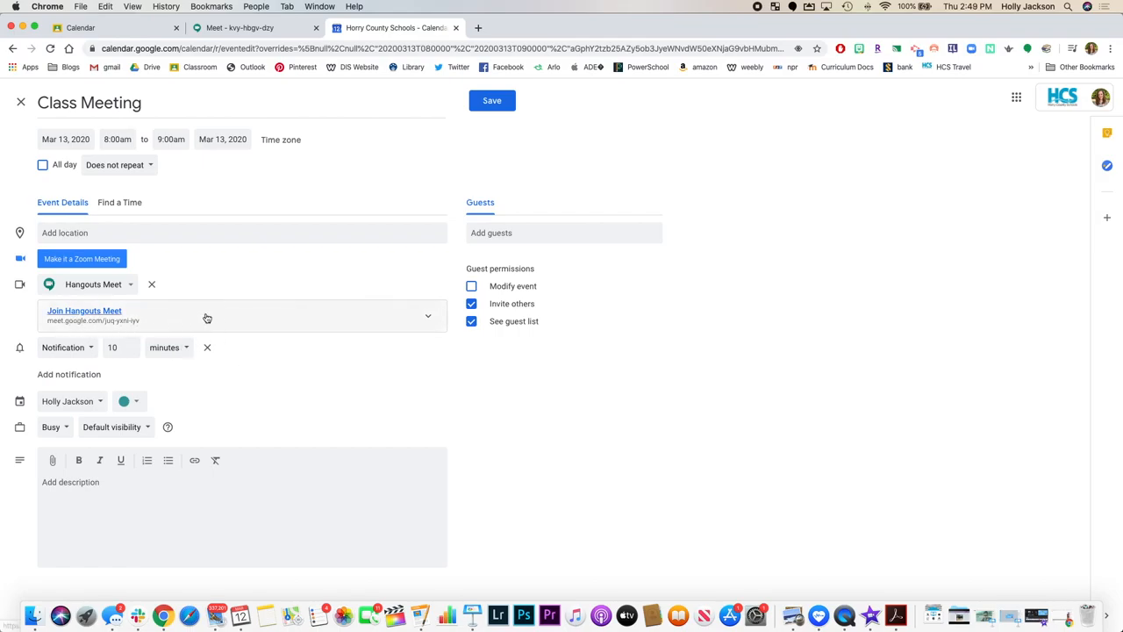
pyautogui.click(84, 310)
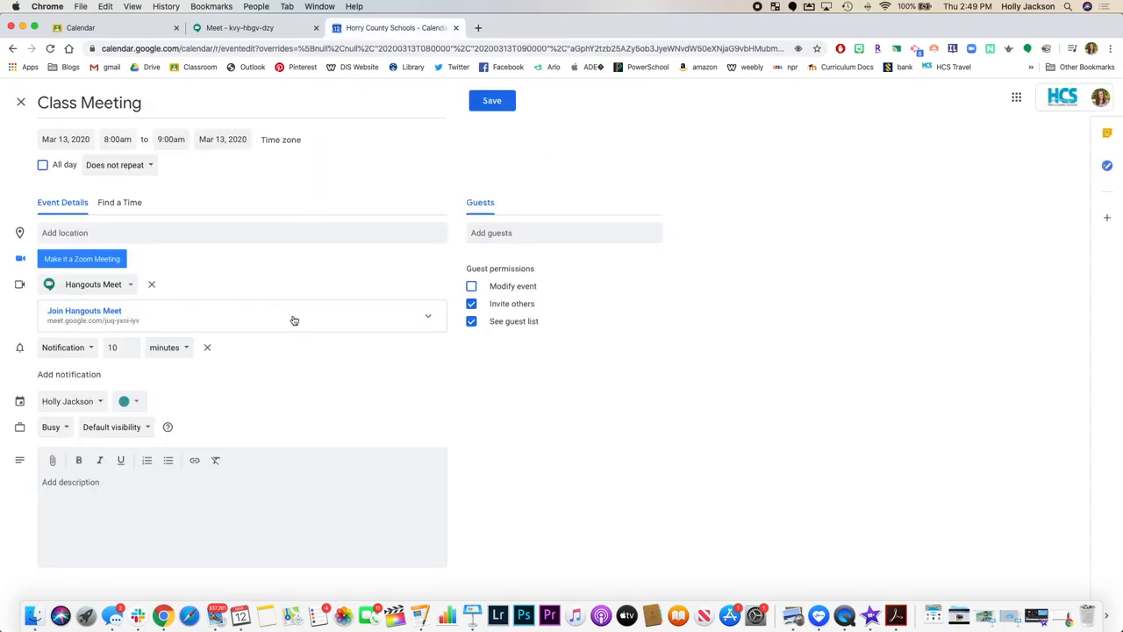
pyautogui.click(428, 316)
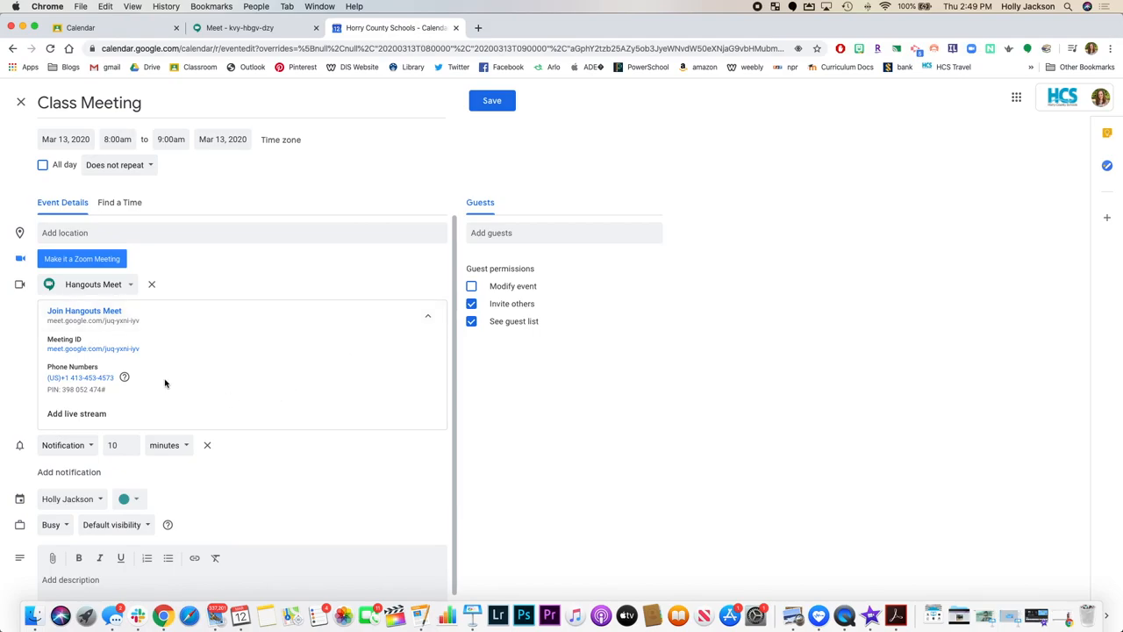
pyautogui.moveTo(158, 418)
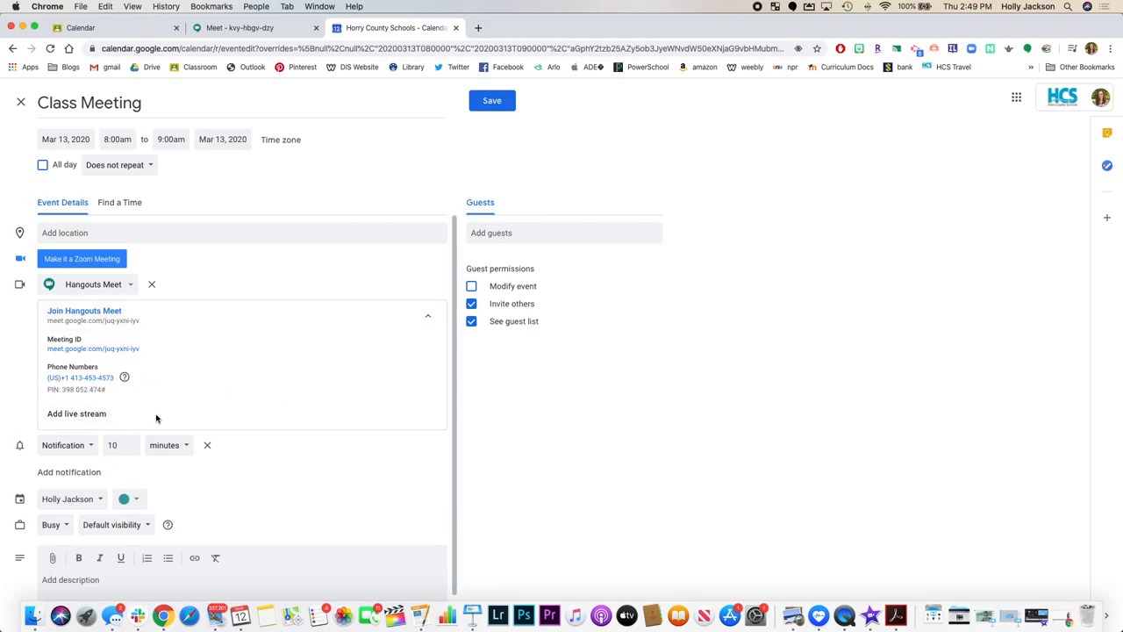
pyautogui.scroll(-3)
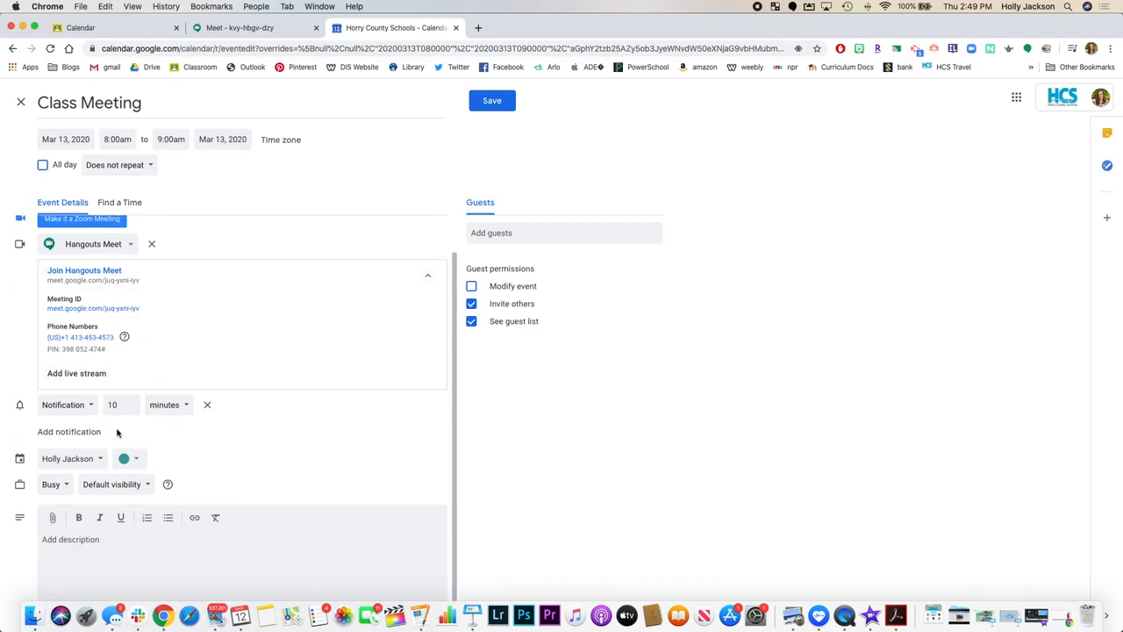
pyautogui.moveTo(172, 413)
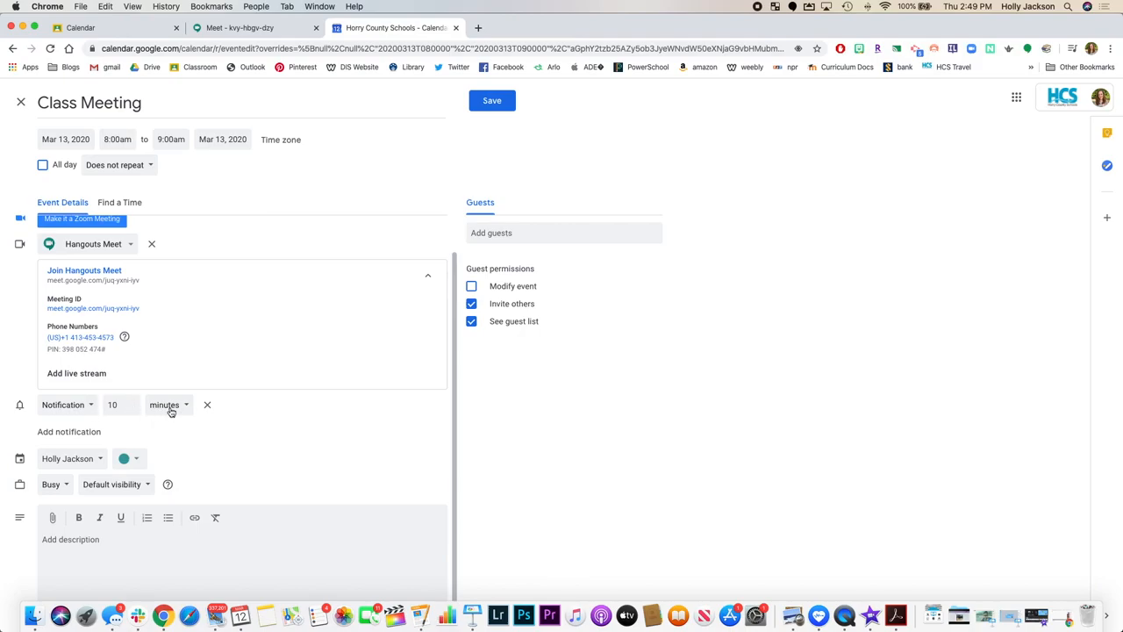
pyautogui.moveTo(98, 463)
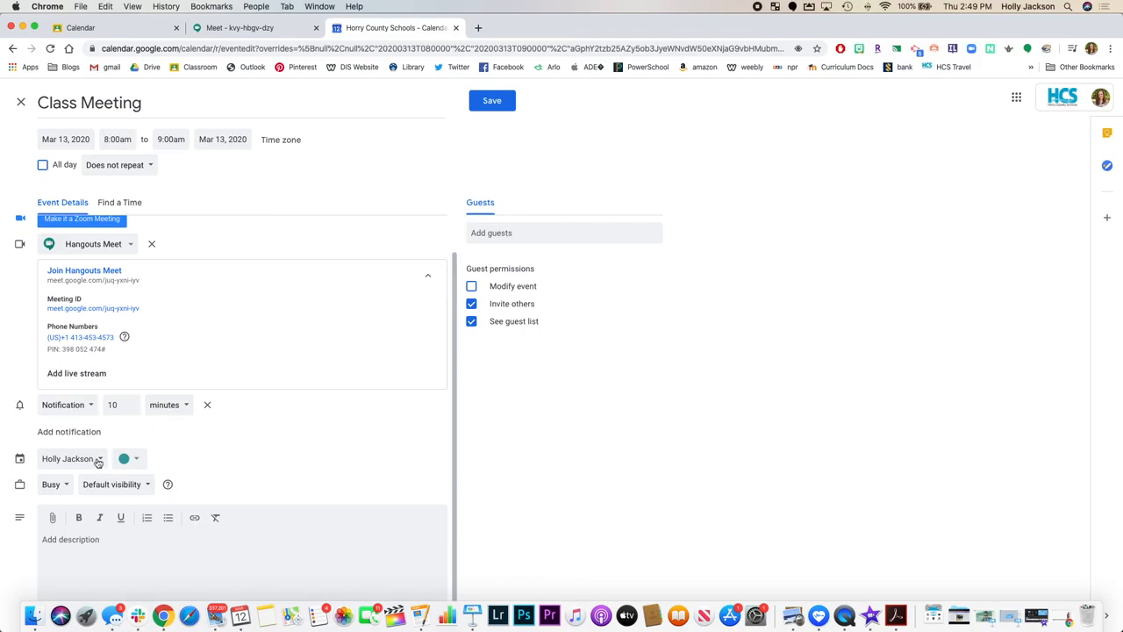
# Step: Choose eLearning Demo from the event's calendar list, reopening the list to correct the choice
pyautogui.click(99, 458)
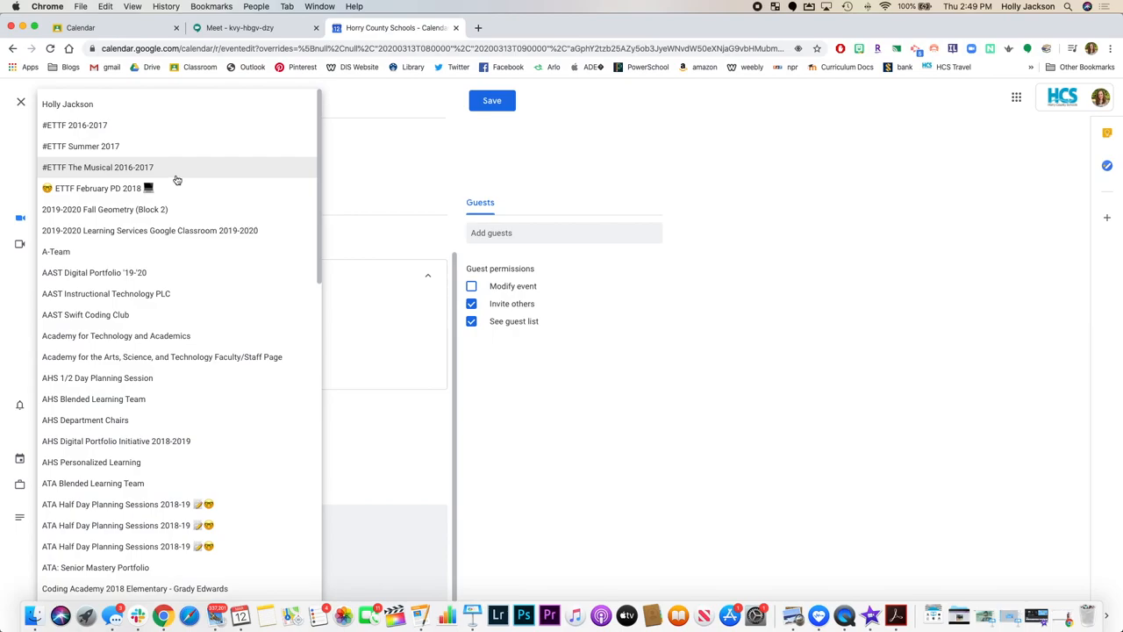
pyautogui.scroll(-3)
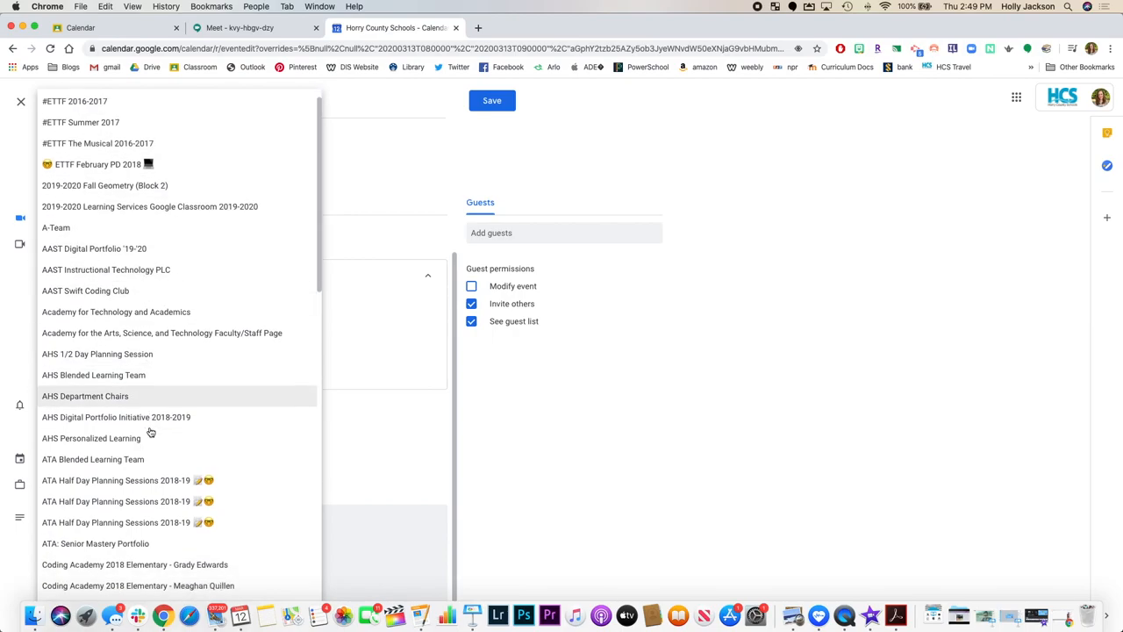
pyautogui.scroll(-3)
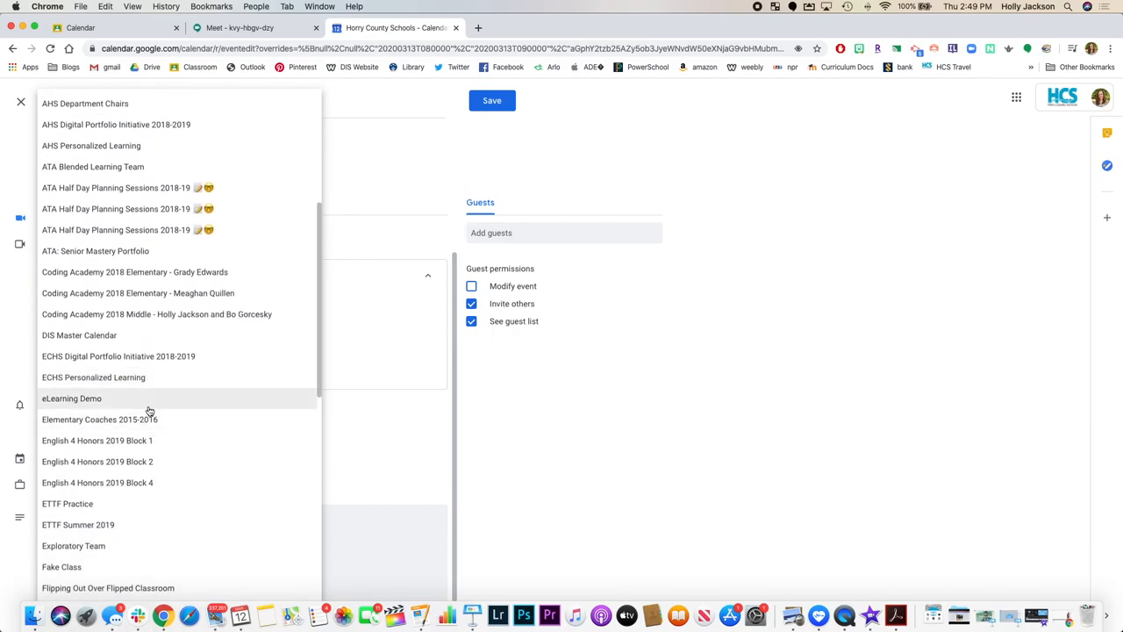
pyautogui.click(70, 398)
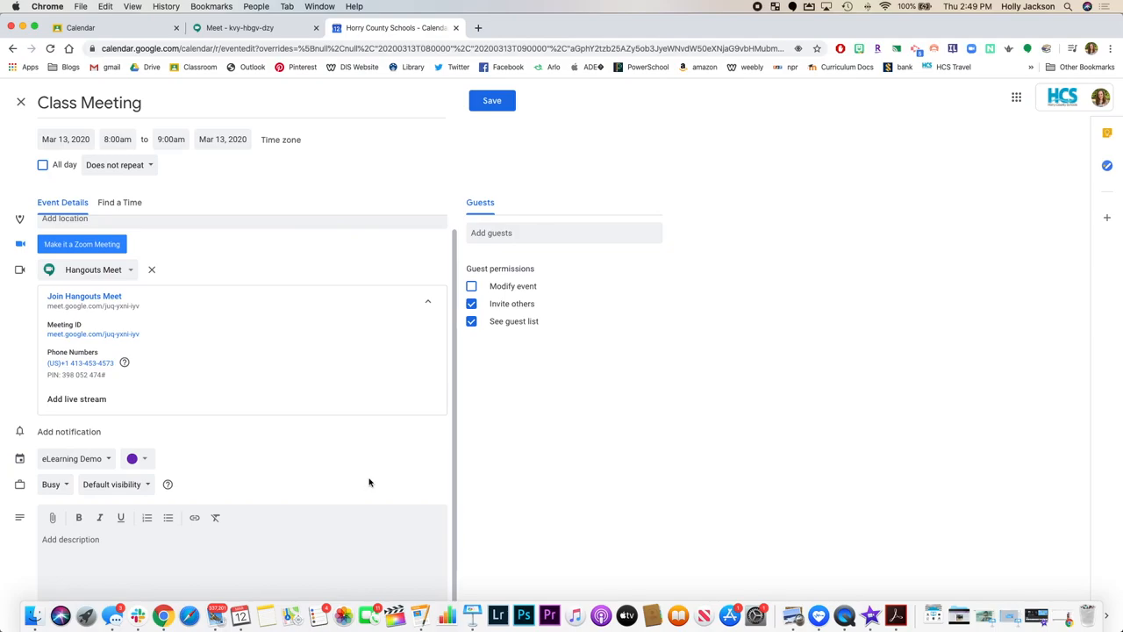
pyautogui.click(74, 458)
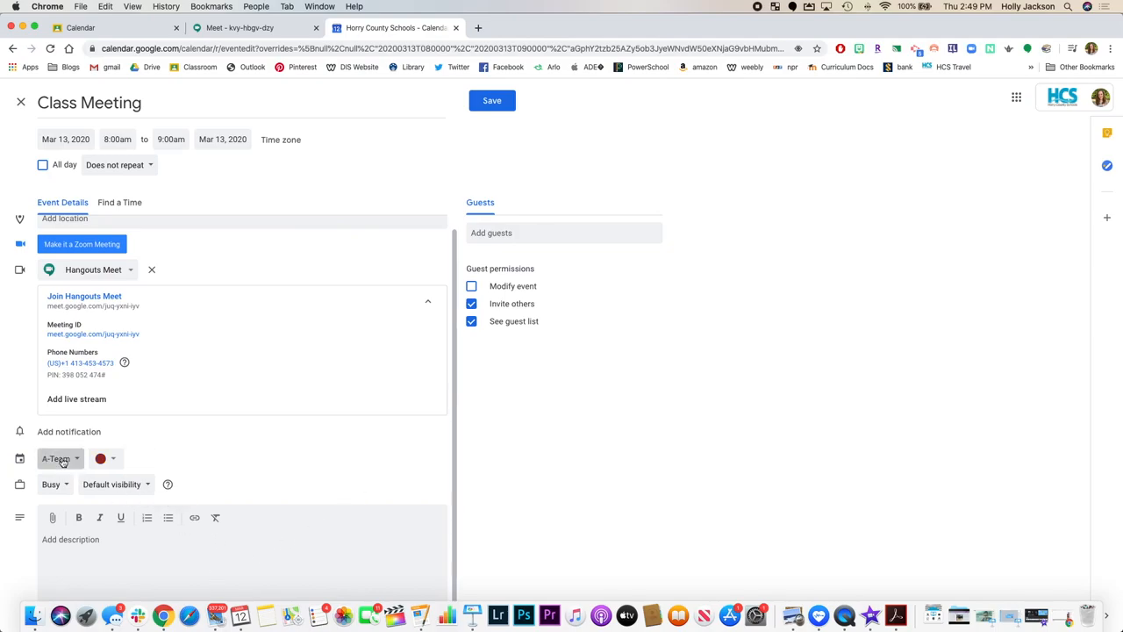
pyautogui.click(56, 458)
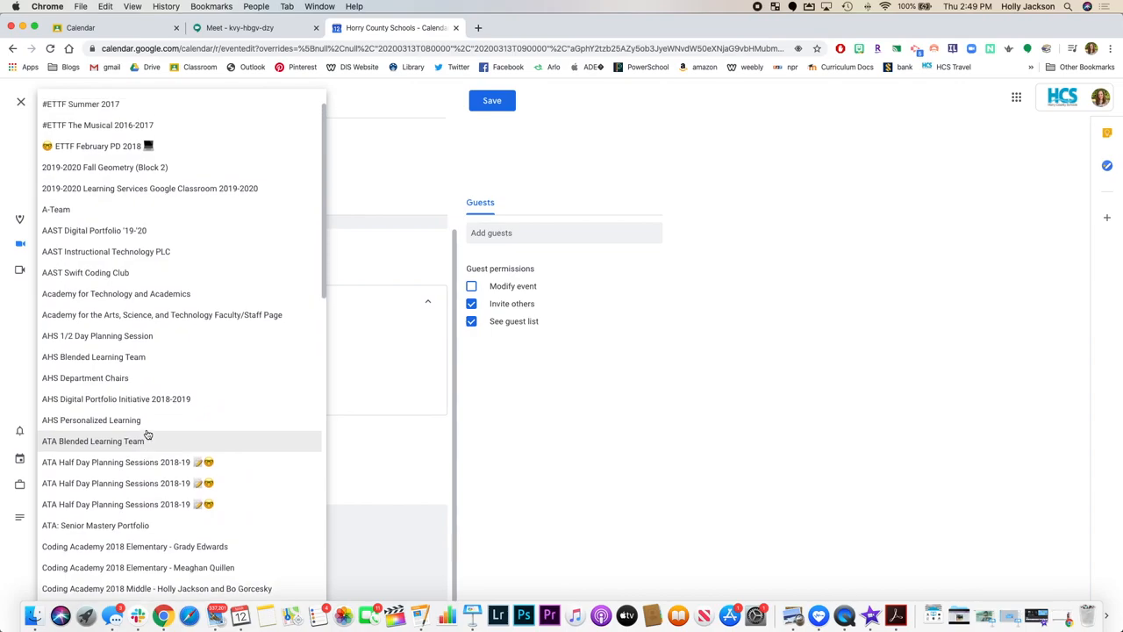
pyautogui.scroll(-3)
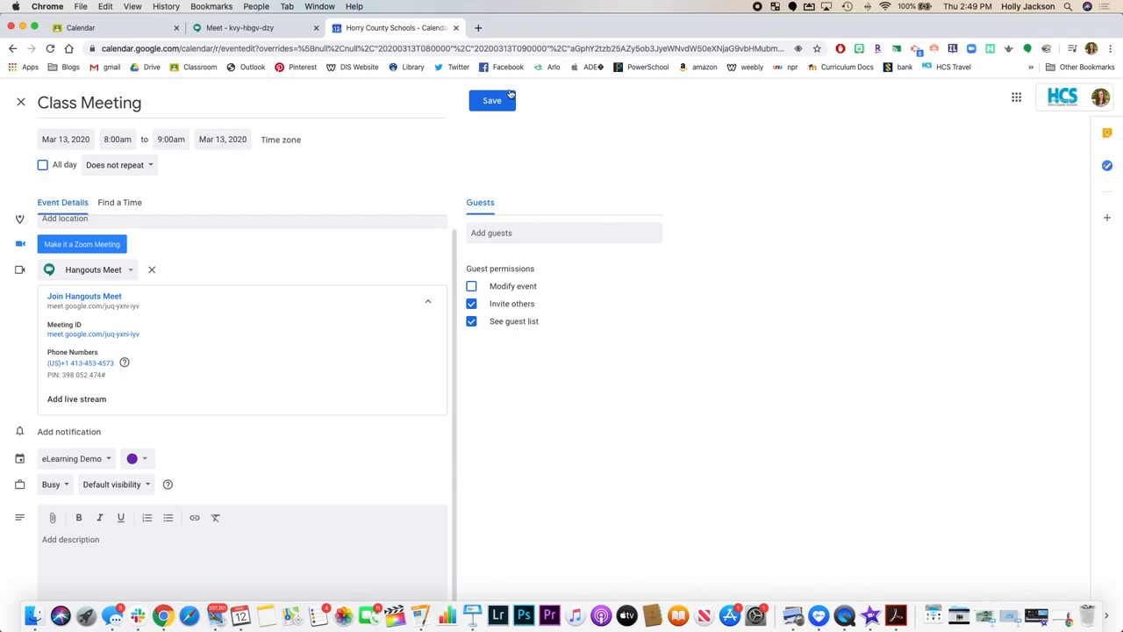
# Step: Save the Class Meeting event, then return to the classdemo Meet and rejoin it
pyautogui.click(491, 100)
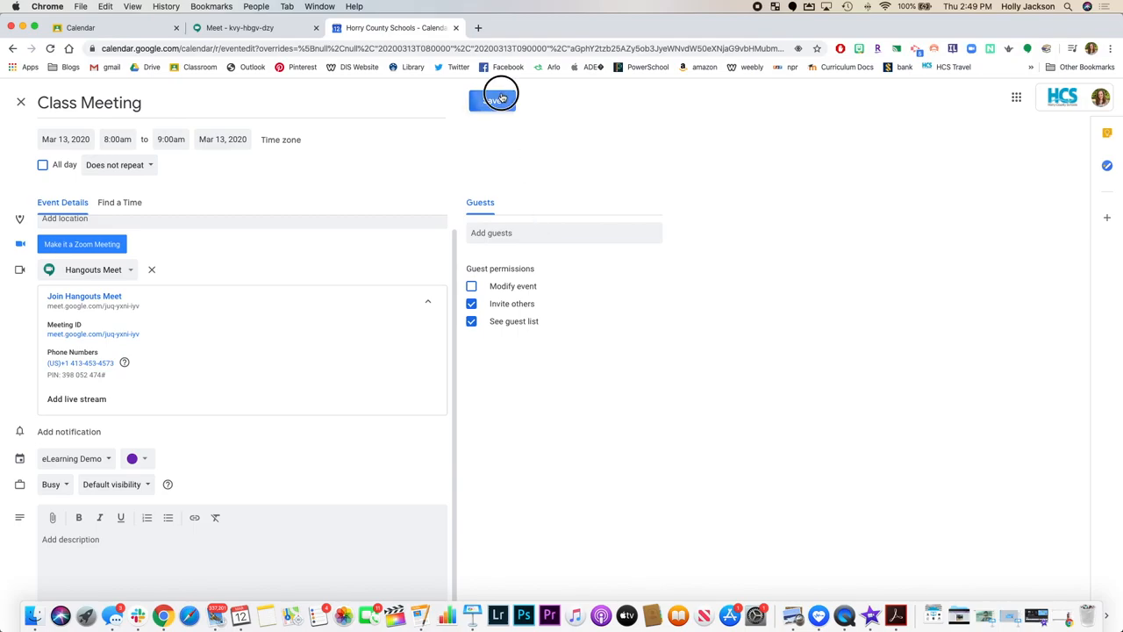
pyautogui.click(492, 99)
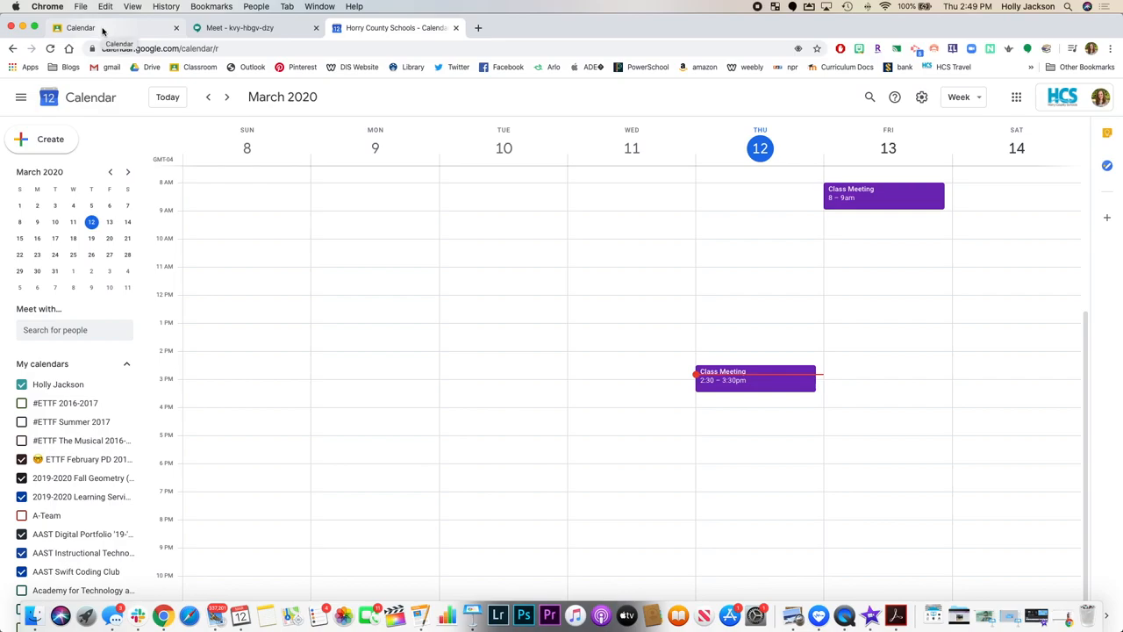
pyautogui.moveTo(470, 45)
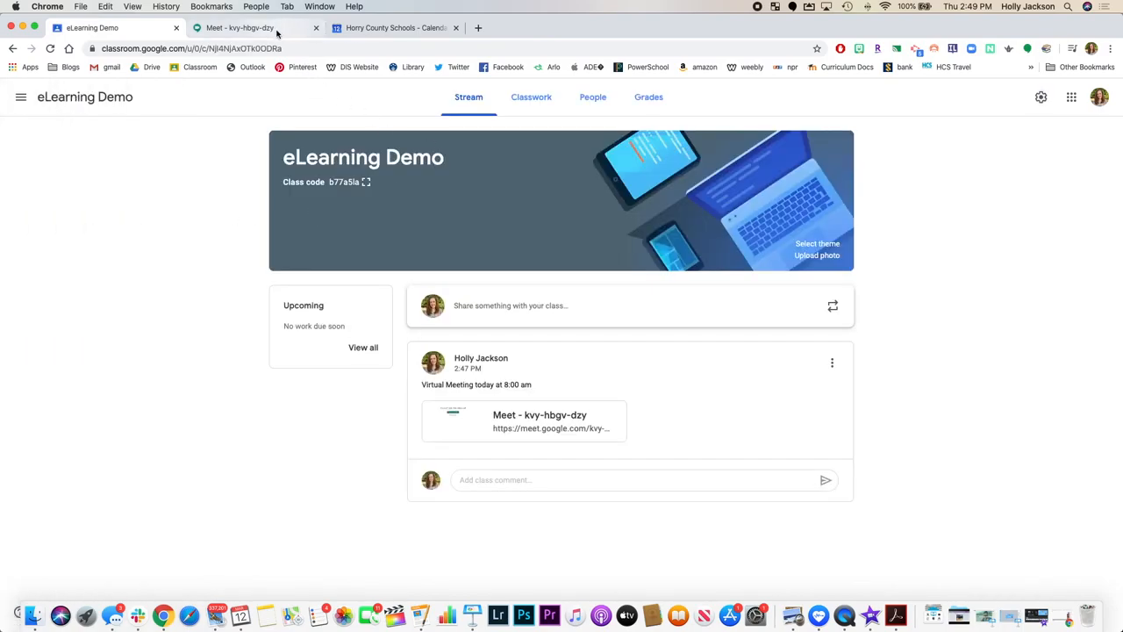
pyautogui.click(239, 29)
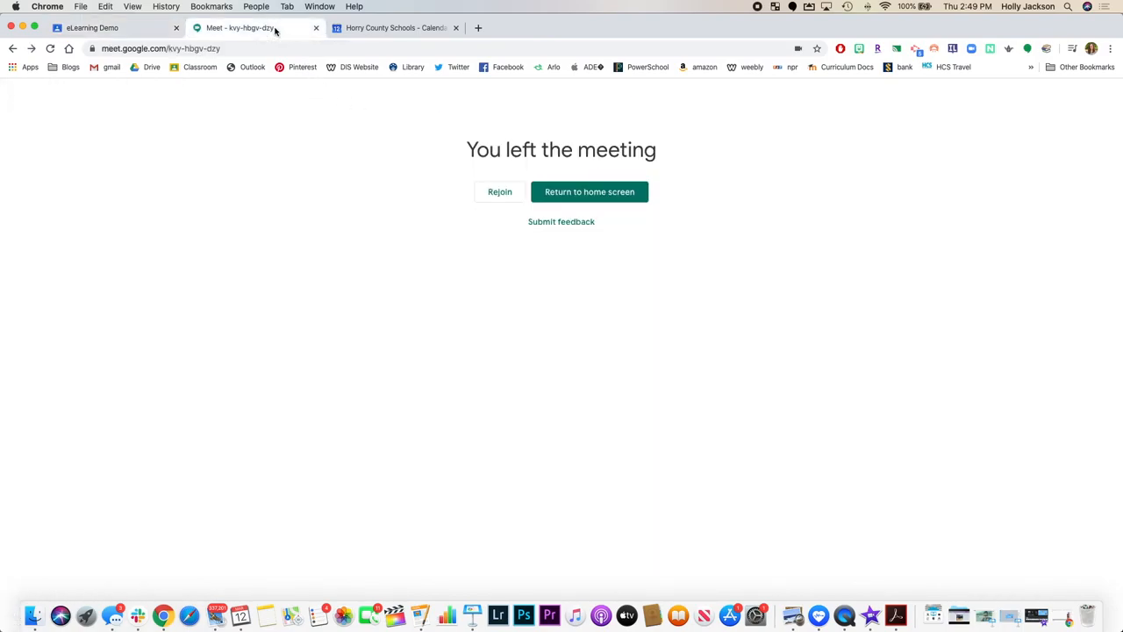
pyautogui.click(498, 191)
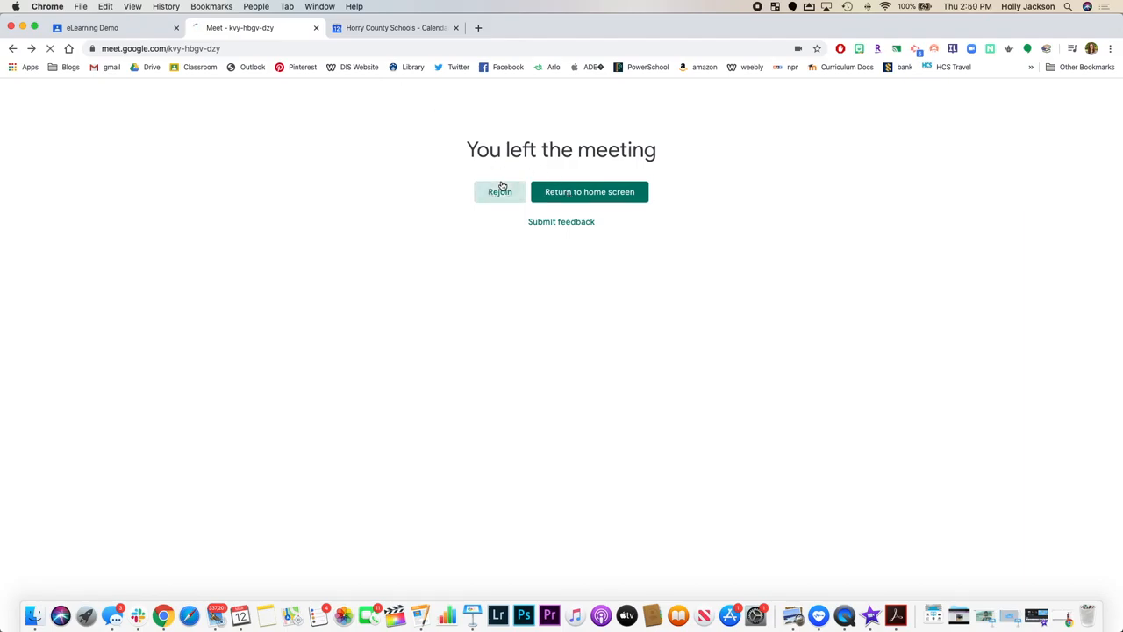
pyautogui.click(498, 191)
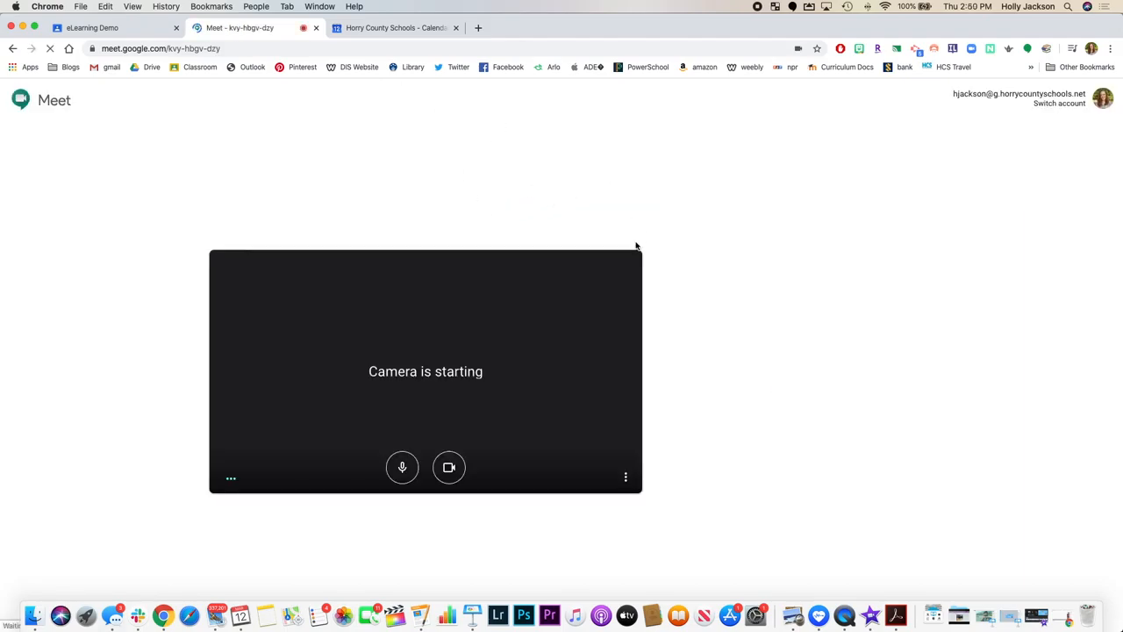